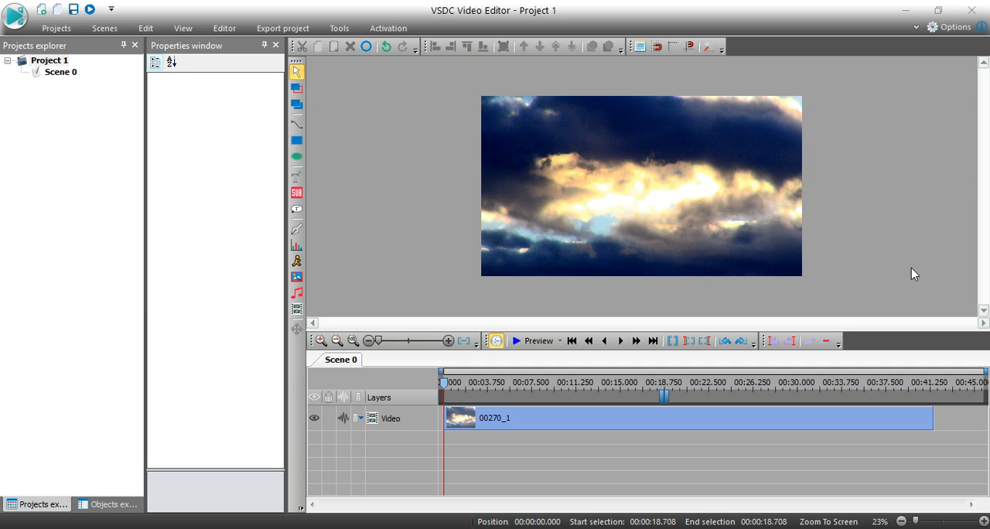
pyautogui.moveTo(677, 412)
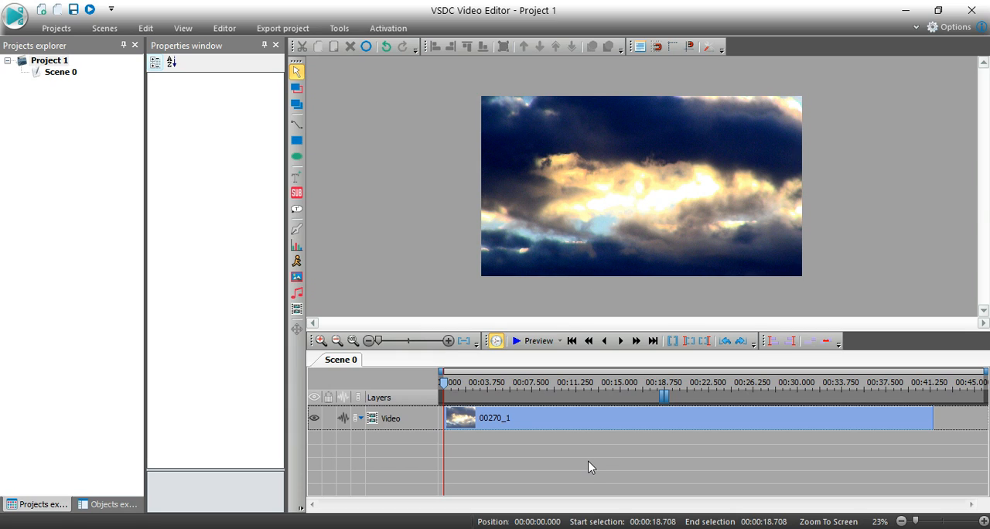
pyautogui.moveTo(561, 421)
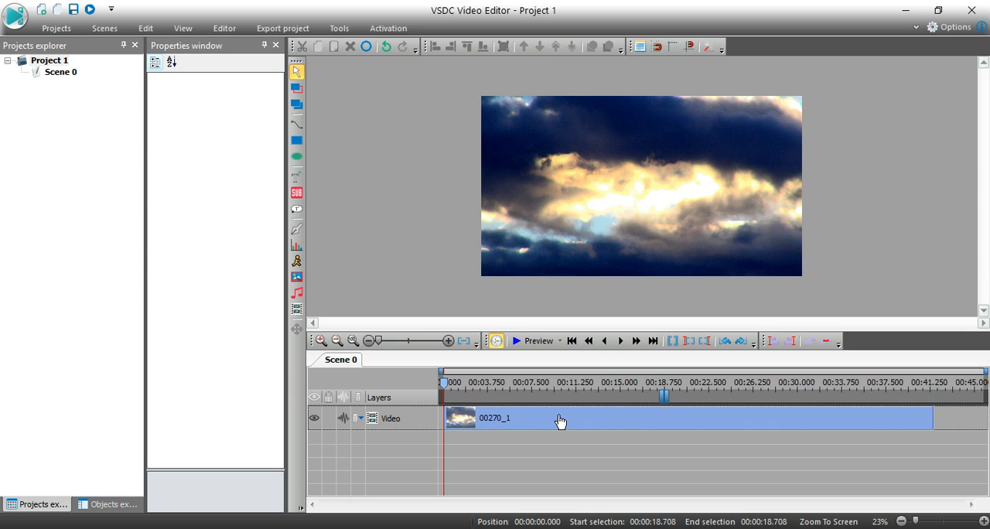
# Select the cloud clip and nudge its Speed (%) spinner down, then up.
pyautogui.click(560, 418)
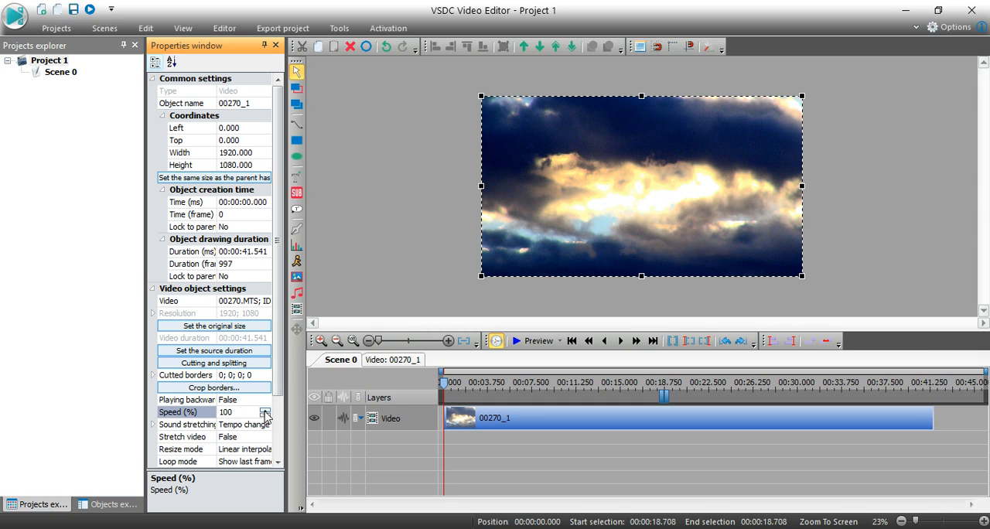
pyautogui.click(265, 415)
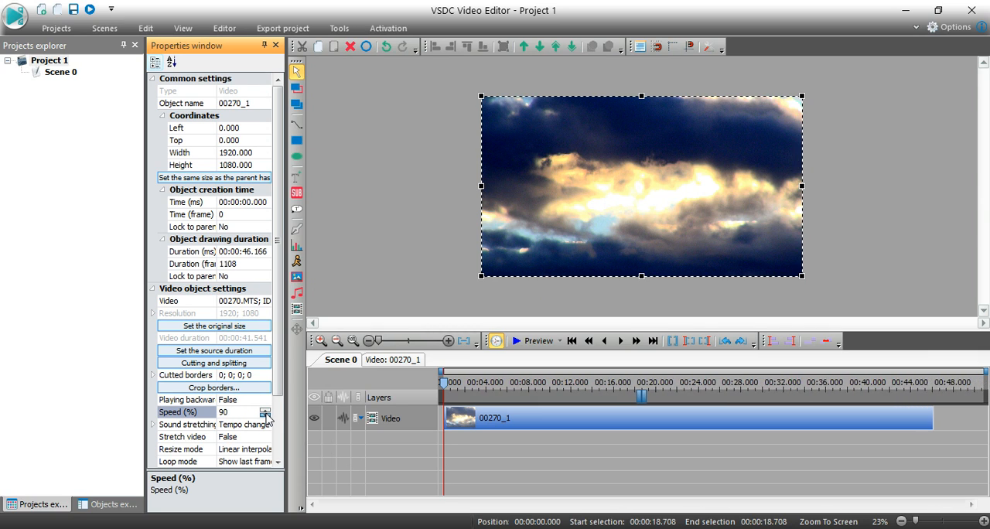
pyautogui.click(265, 413)
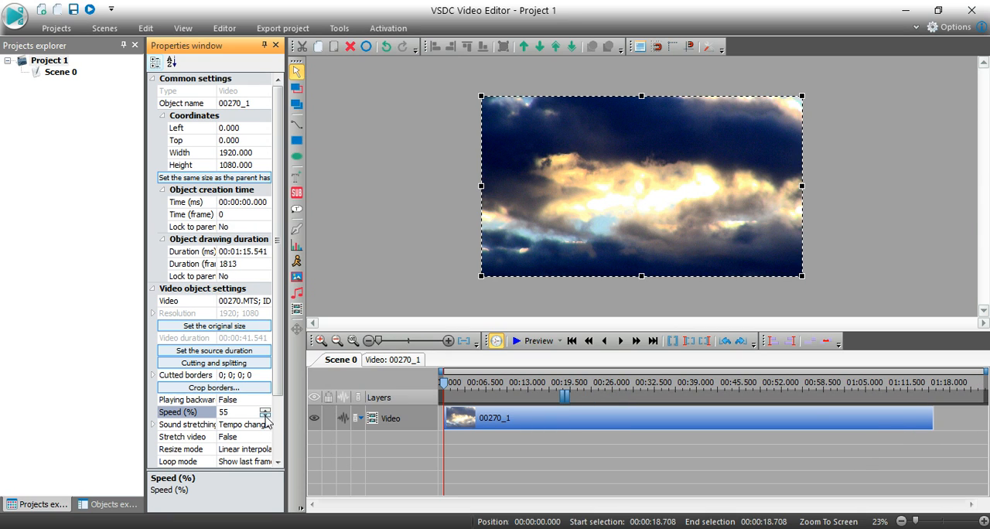
pyautogui.click(265, 415)
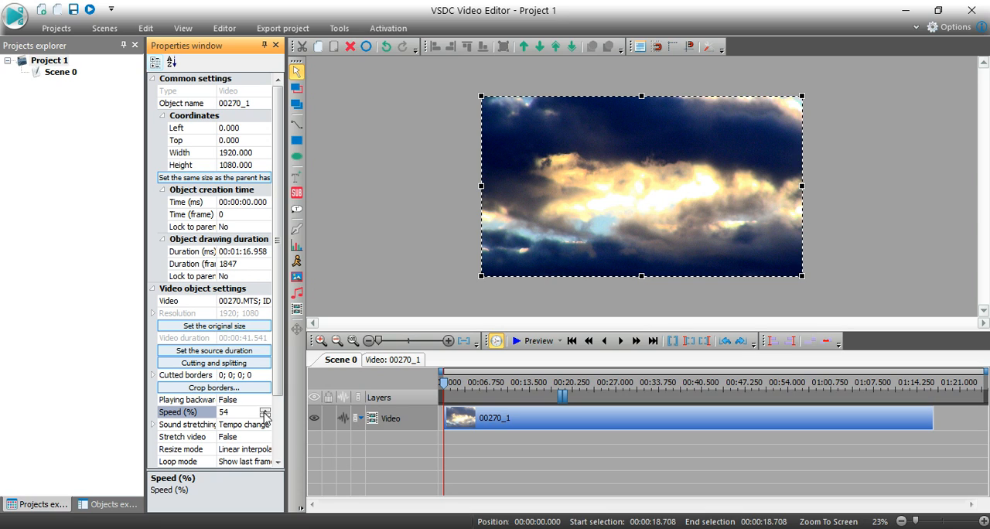
pyautogui.click(265, 414)
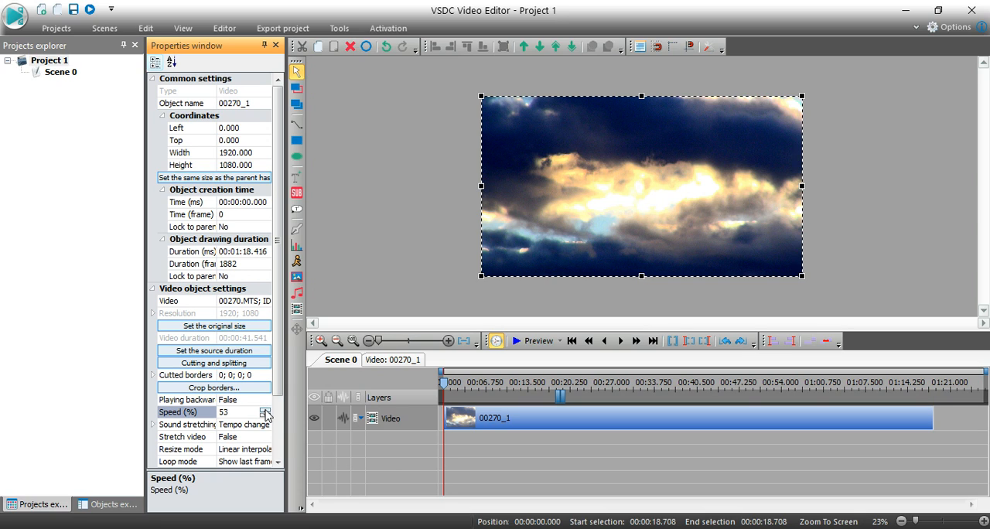
pyautogui.click(265, 409)
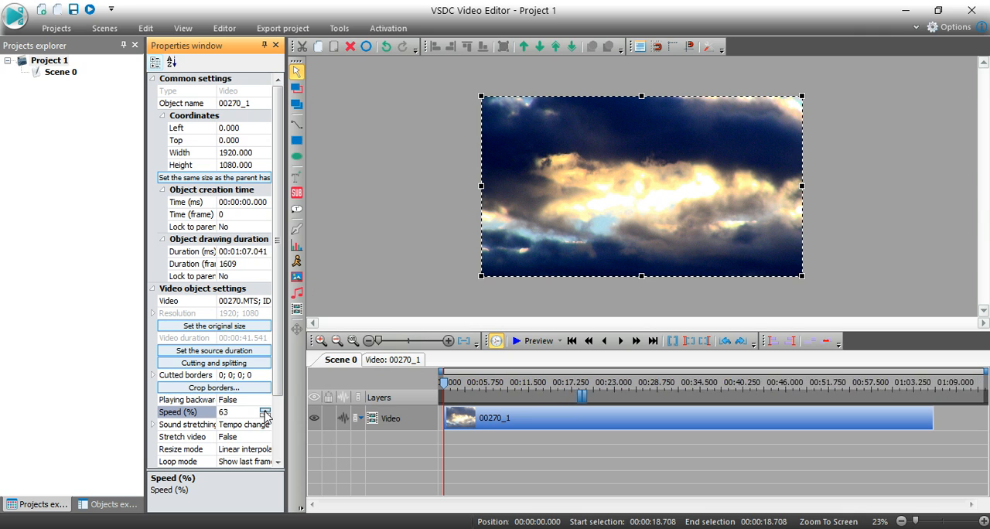
pyautogui.click(265, 409)
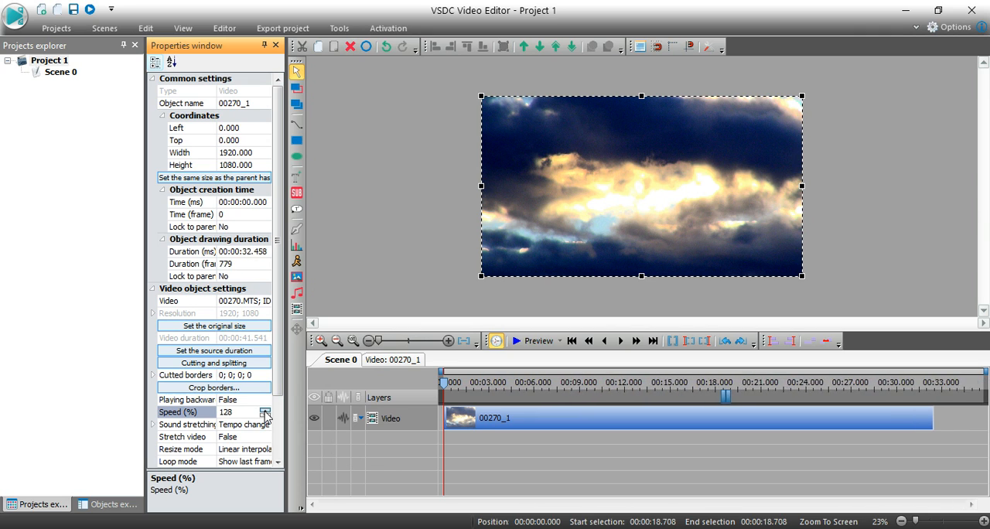
pyautogui.click(265, 414)
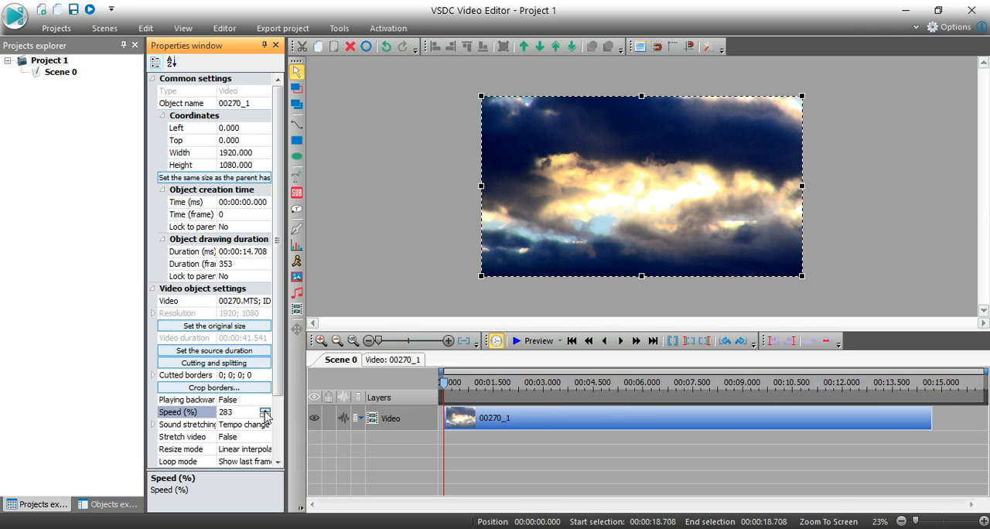
# Set the cloud clip's speed back to 100%, restoring its 41.5-second duration.
pyautogui.click(266, 408)
pyautogui.write('8')
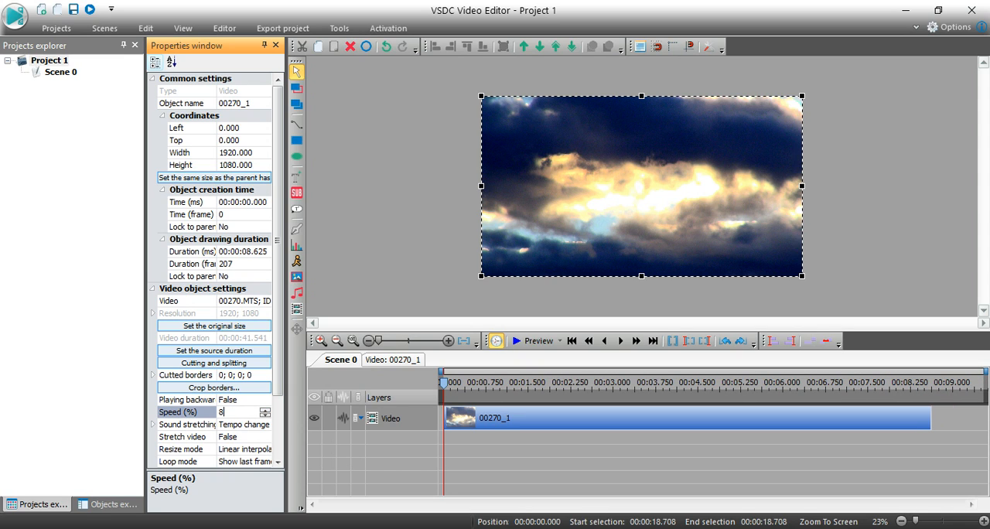
pyautogui.write('00')
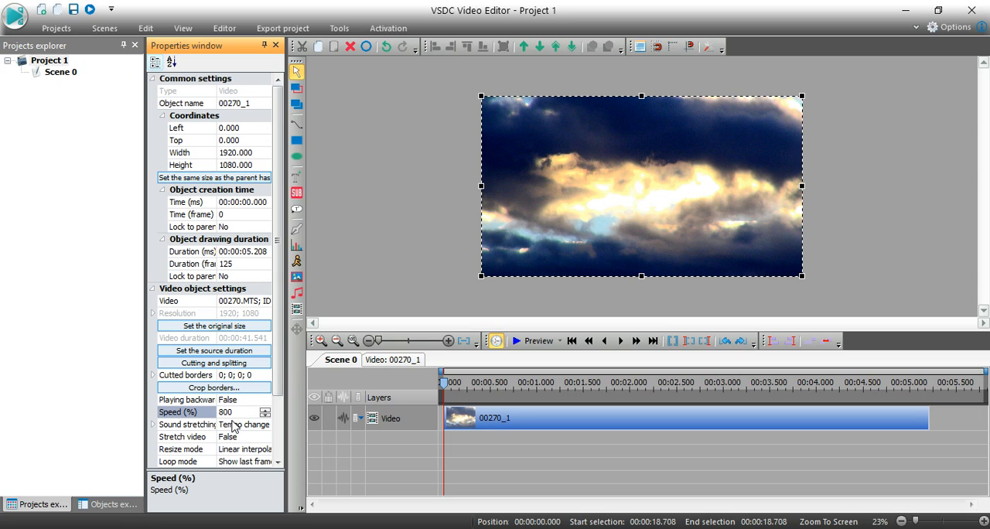
pyautogui.moveTo(582, 185)
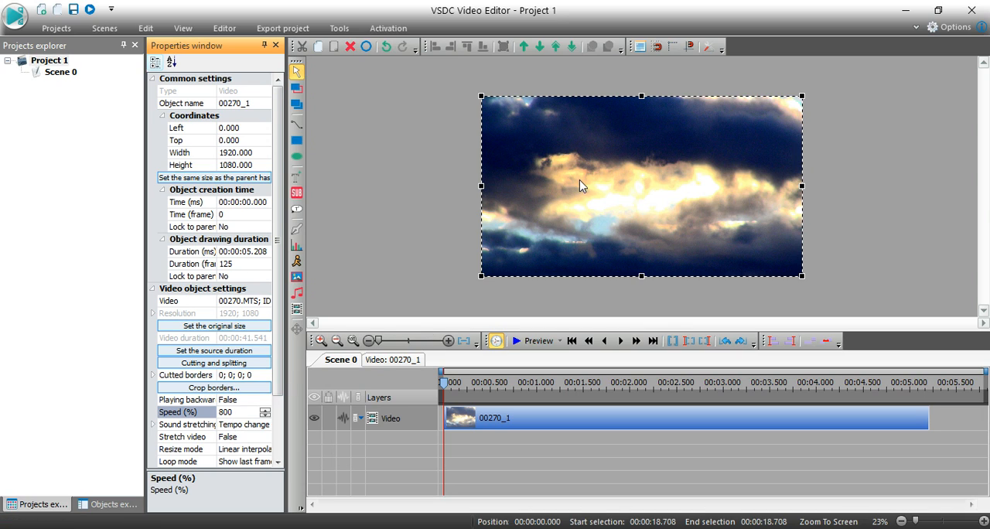
pyautogui.moveTo(889, 194)
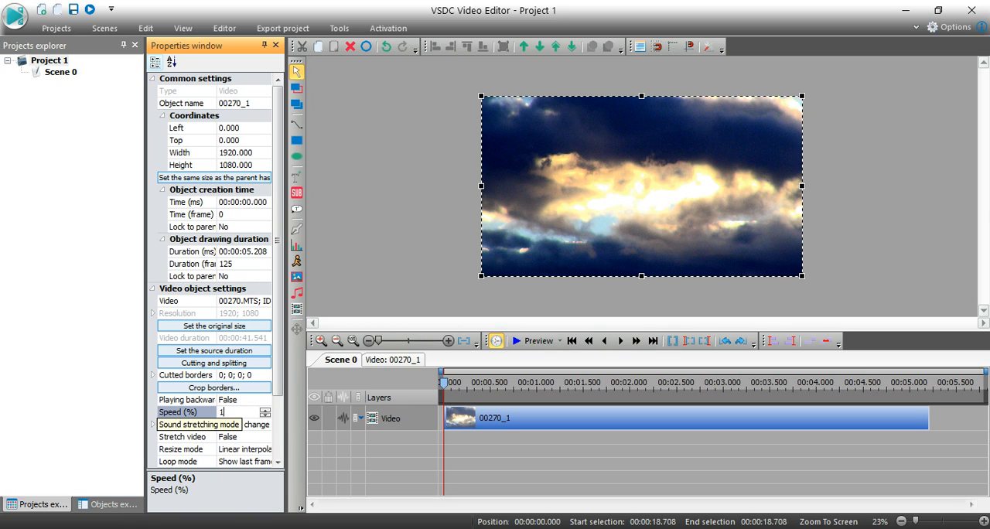
pyautogui.write('100')
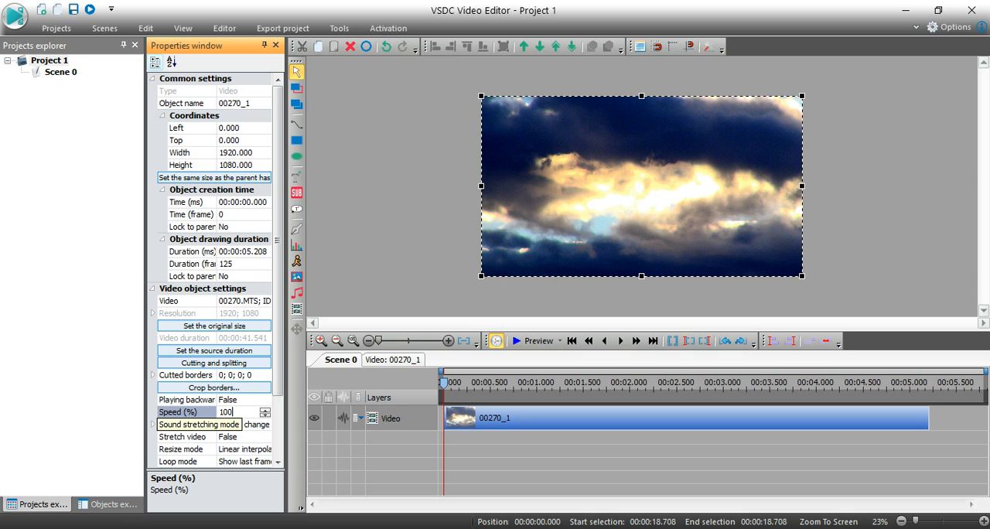
pyautogui.click(213, 350)
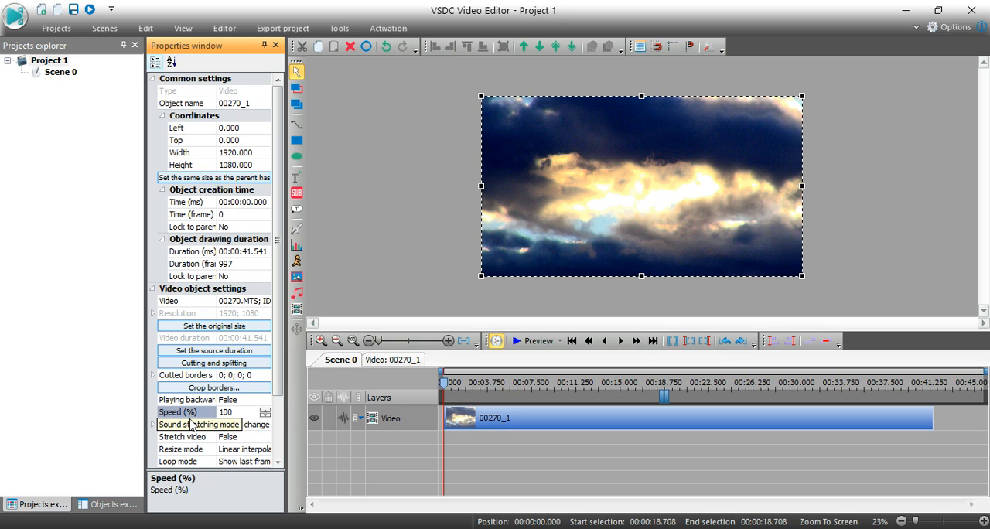
# Load the cloud clip into the Cutting and splitting editor from the Editor tab.
pyautogui.click(244, 423)
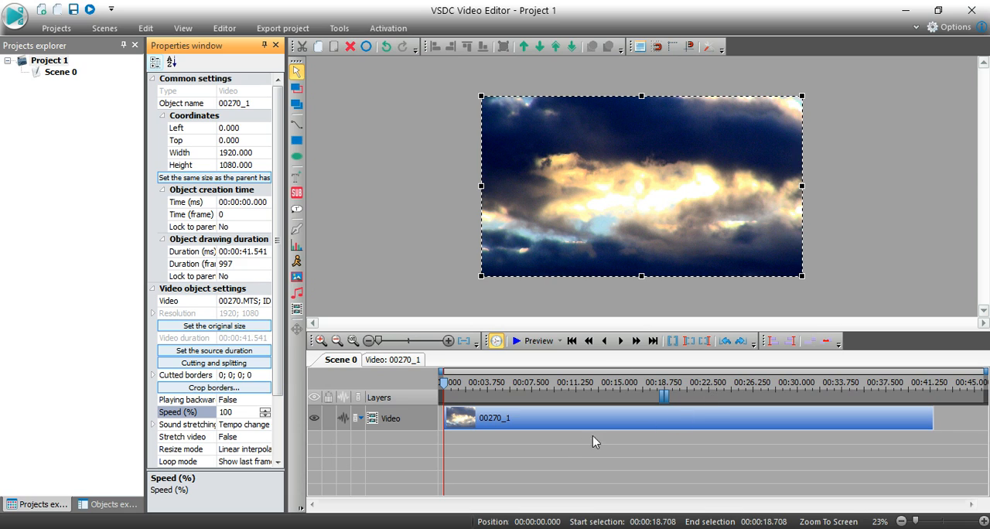
pyautogui.moveTo(518, 421)
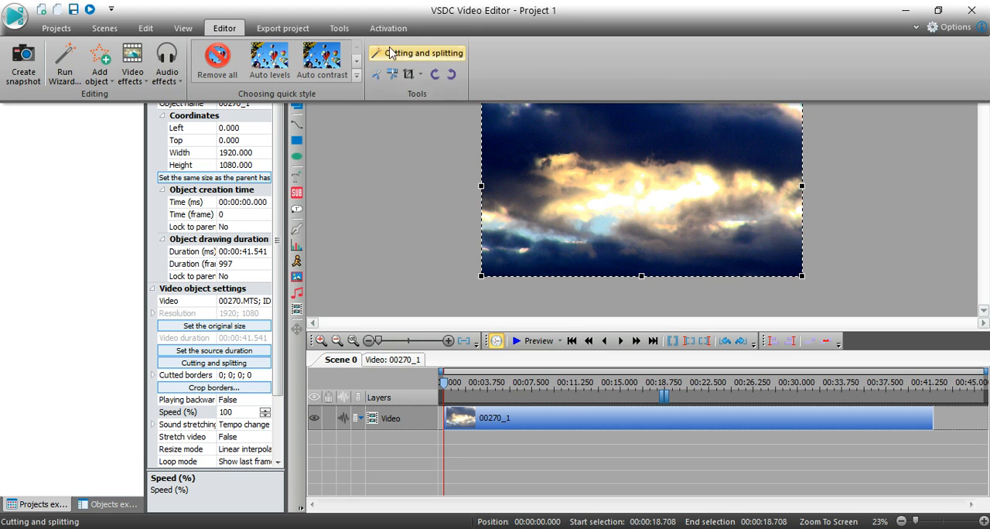
pyautogui.click(212, 363)
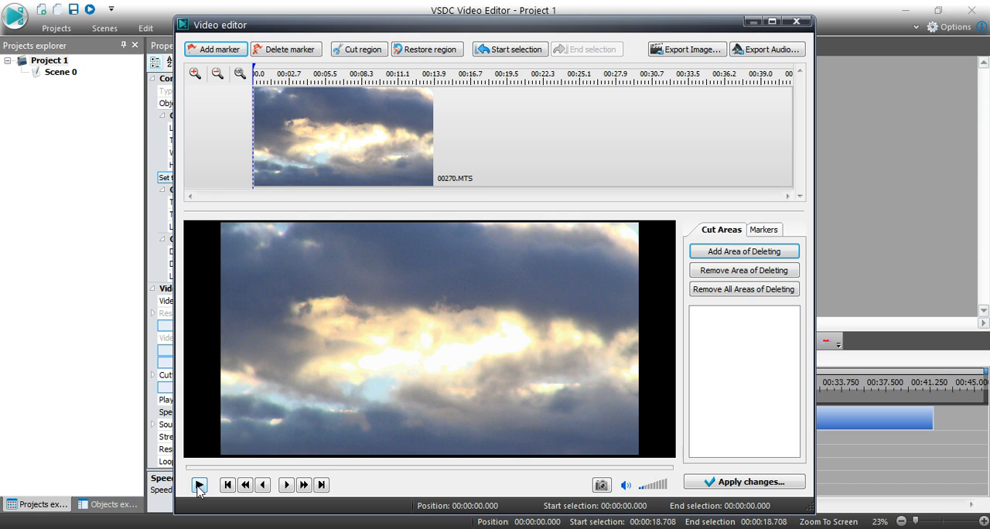
# Play to about nine seconds and add a split marker at 9.020 s.
pyautogui.click(199, 485)
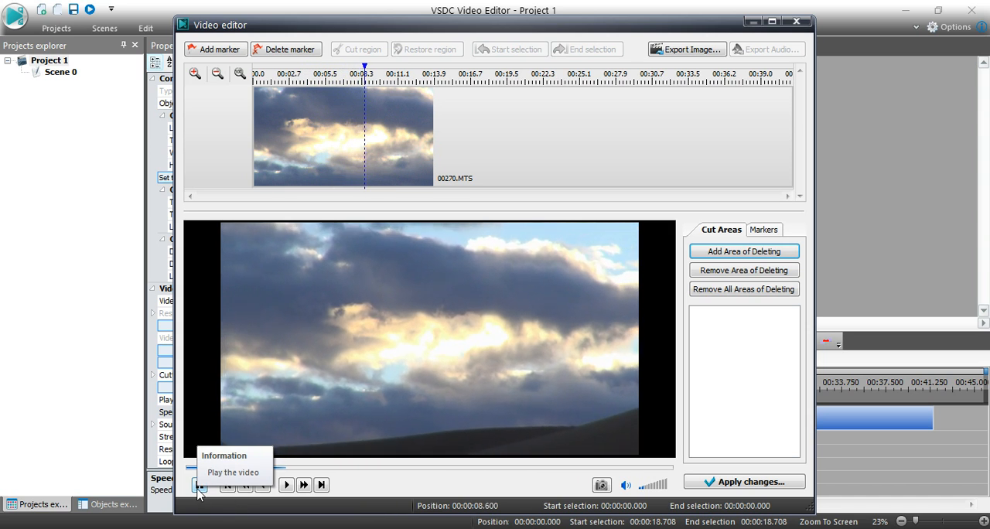
pyautogui.click(200, 484)
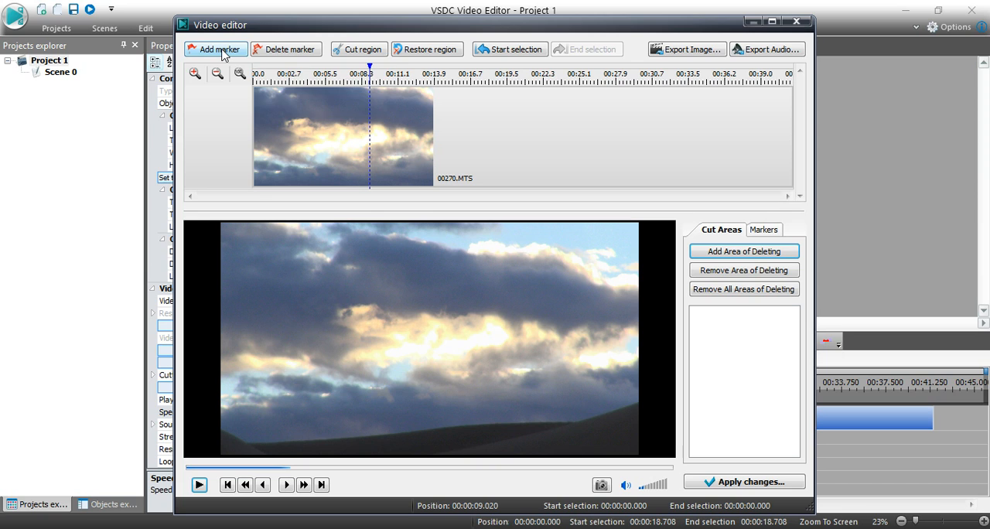
pyautogui.click(215, 49)
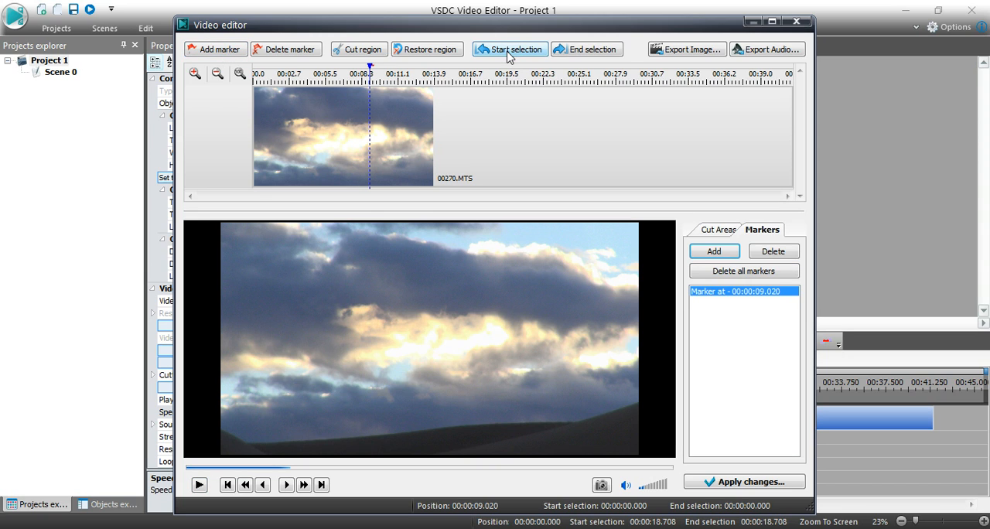
pyautogui.moveTo(198, 485)
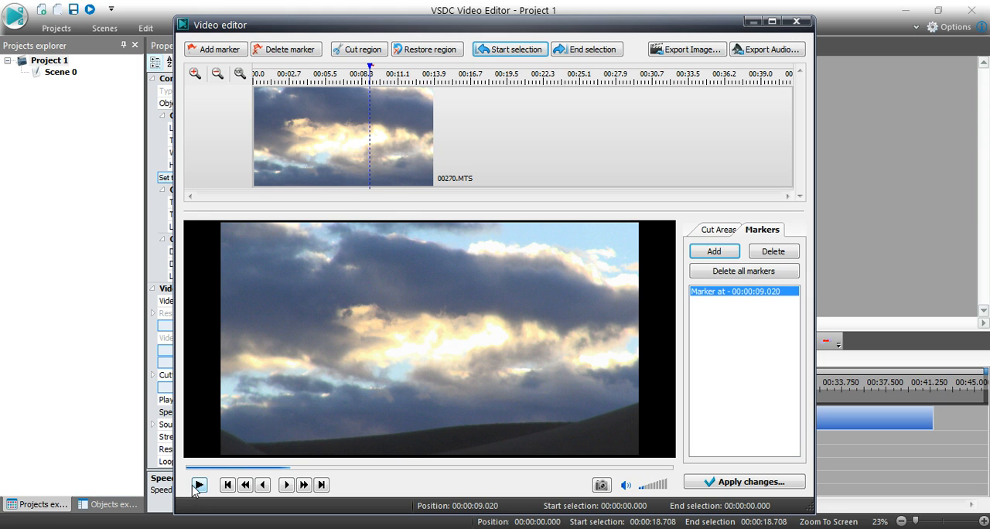
# Resume playback and add a second split marker at 14.260 s.
pyautogui.click(199, 484)
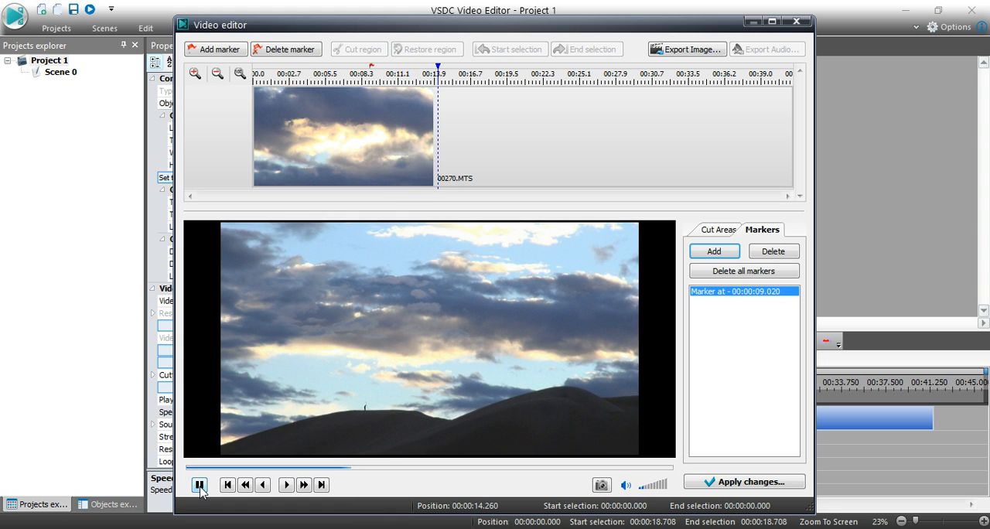
pyautogui.click(199, 485)
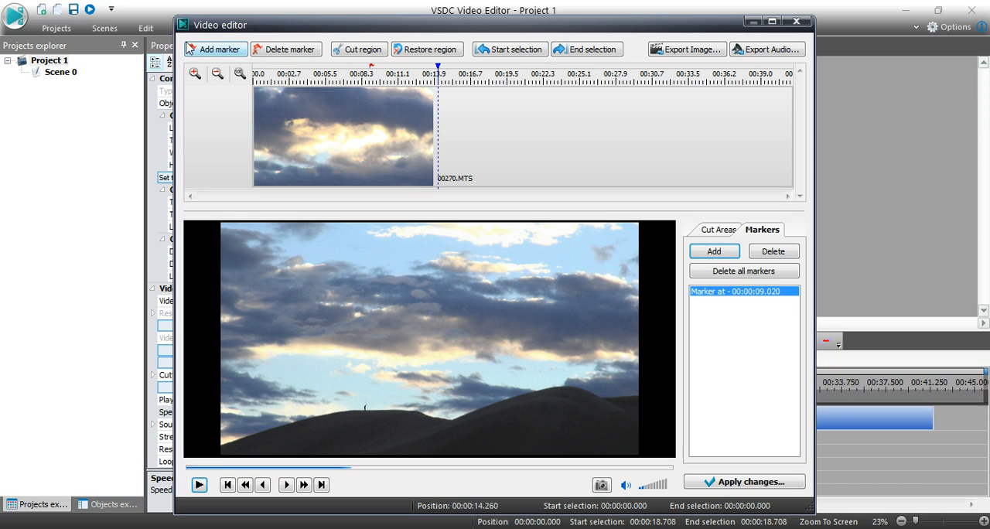
pyautogui.click(712, 250)
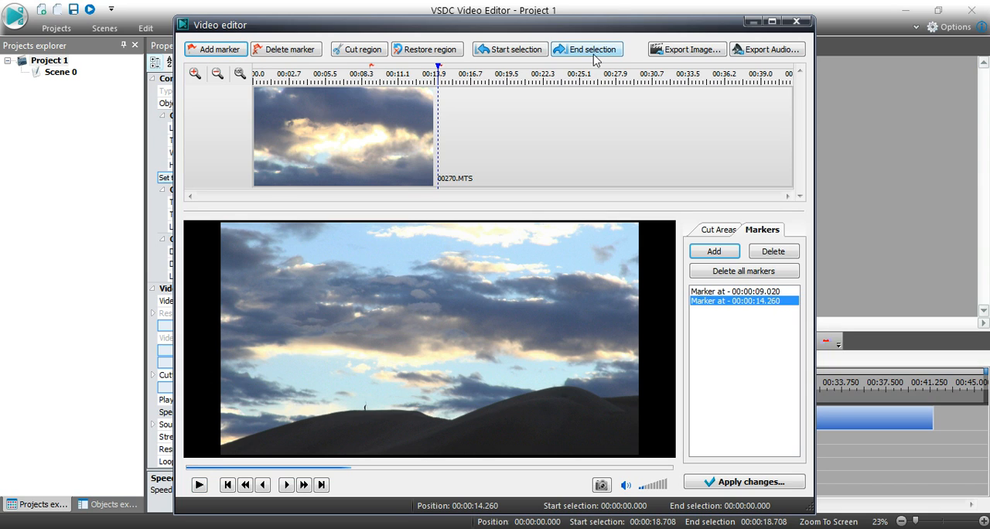
pyautogui.click(586, 49)
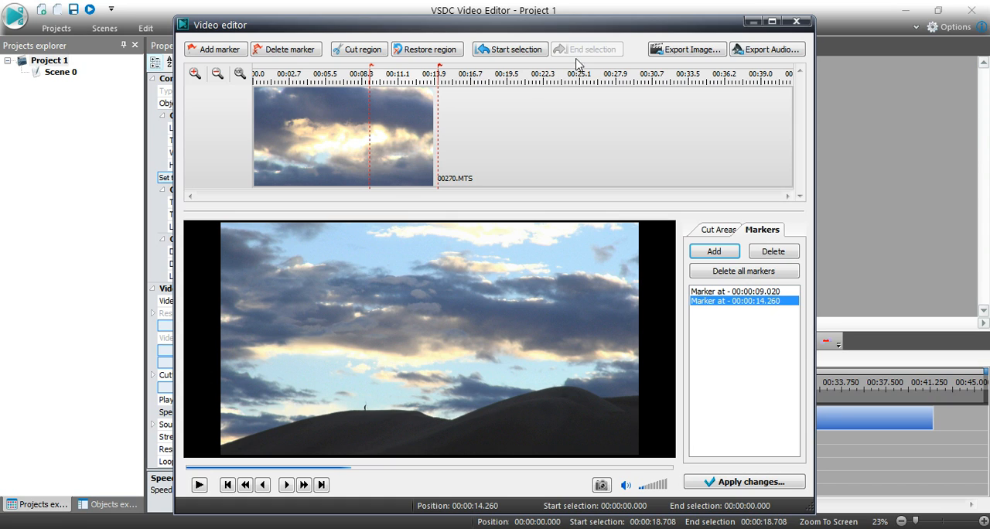
pyautogui.moveTo(568, 154)
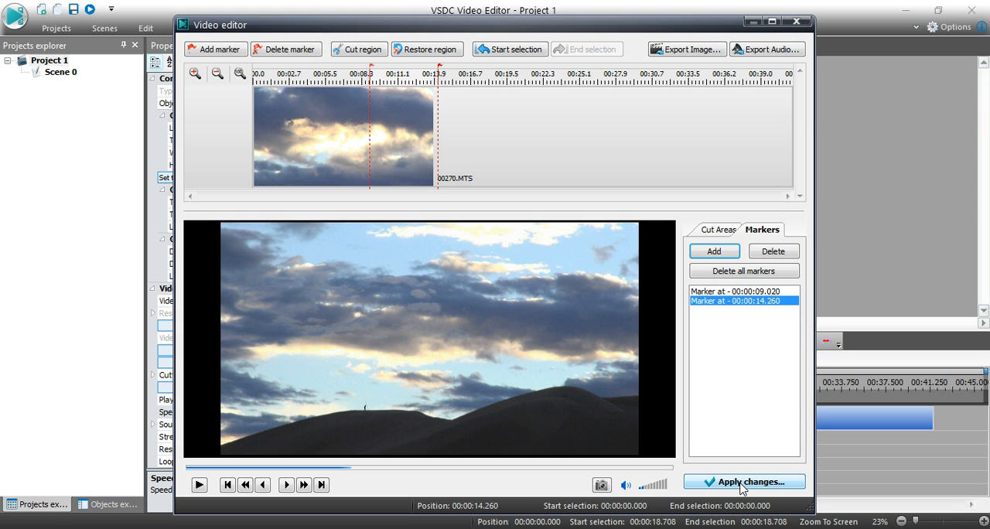
# Apply the cuts, splitting the file at the markers and removing the source object.
pyautogui.click(743, 481)
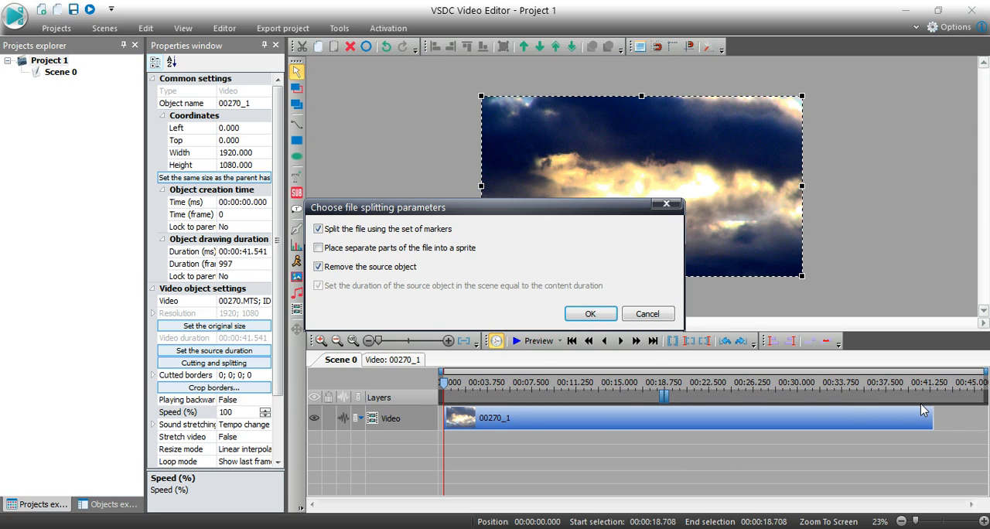
pyautogui.moveTo(886, 157)
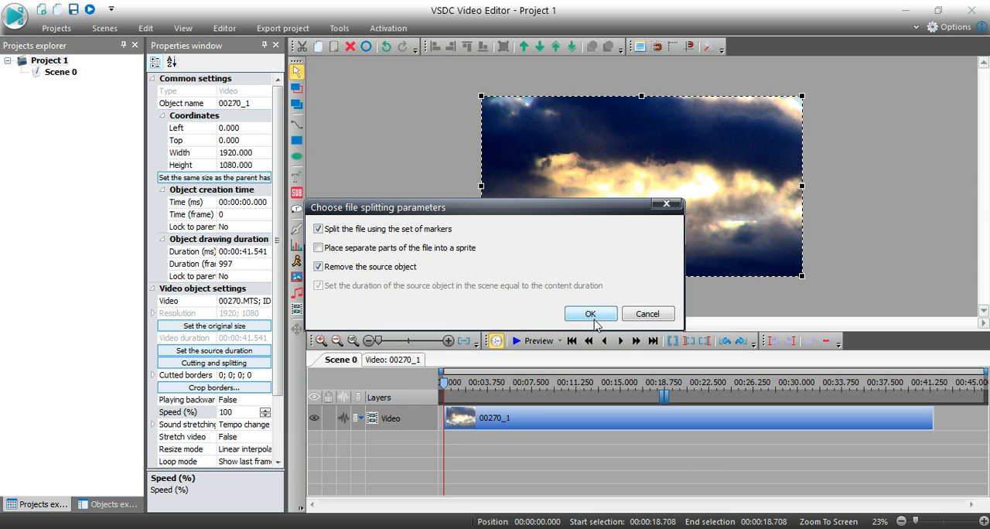
pyautogui.click(590, 313)
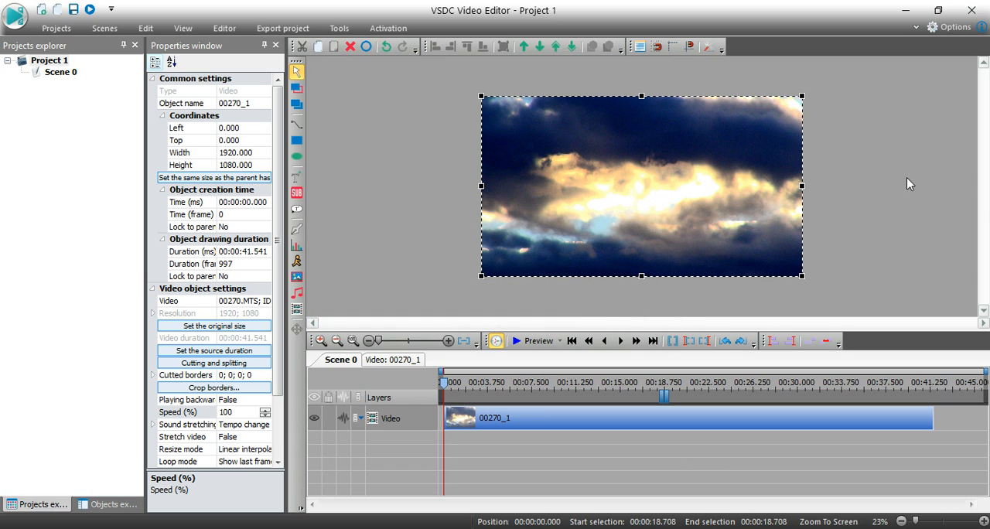
pyautogui.moveTo(874, 199)
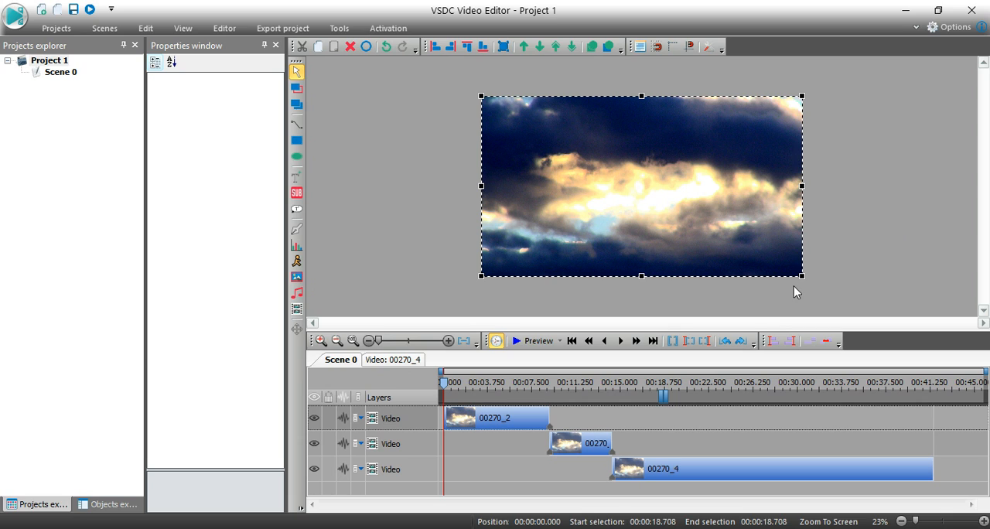
pyautogui.moveTo(566, 430)
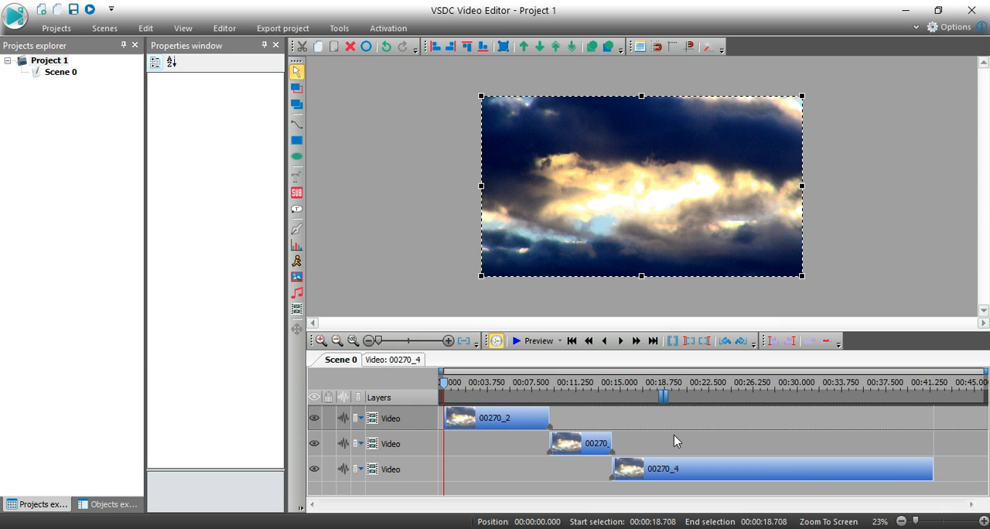
# Set clip 00270_3's Speed (%) to 50, stretching it to 10.5 seconds.
pyautogui.click(585, 382)
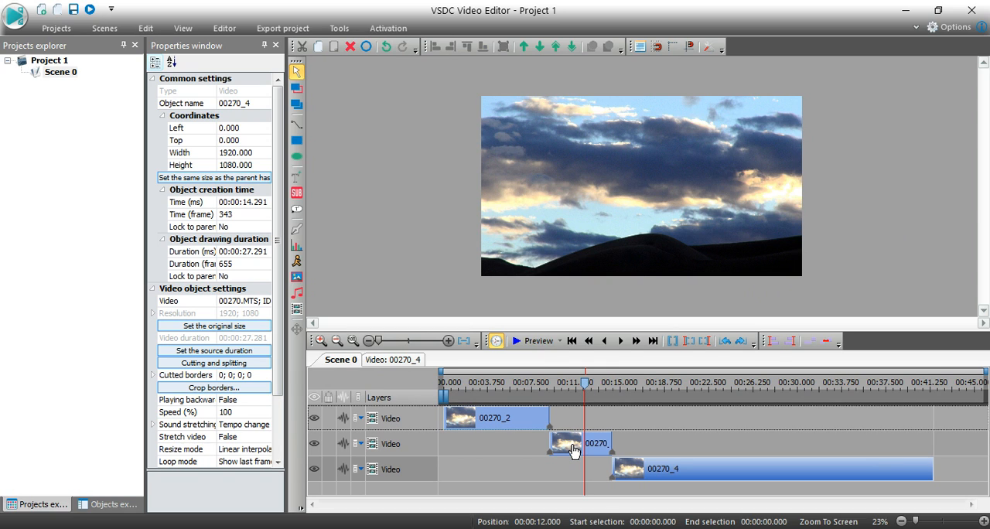
pyautogui.click(568, 443)
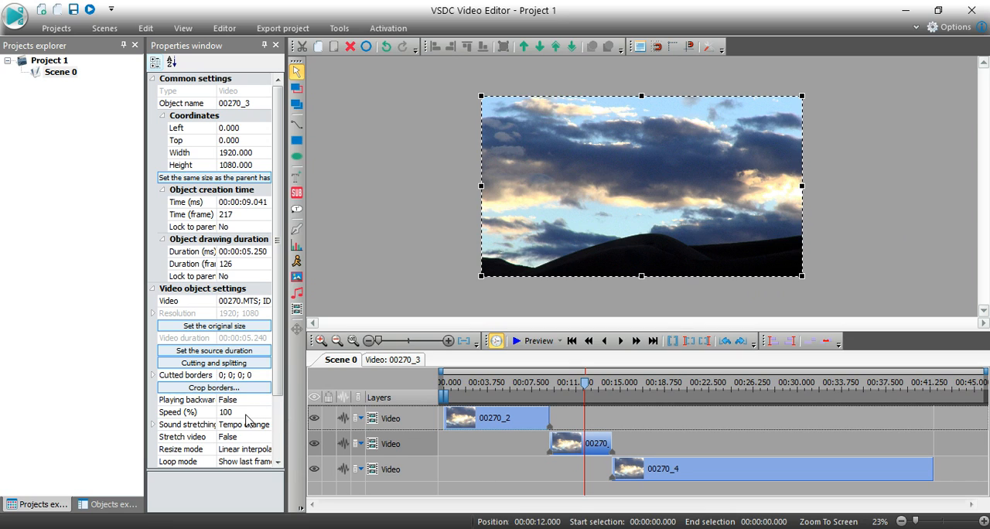
pyautogui.click(232, 412)
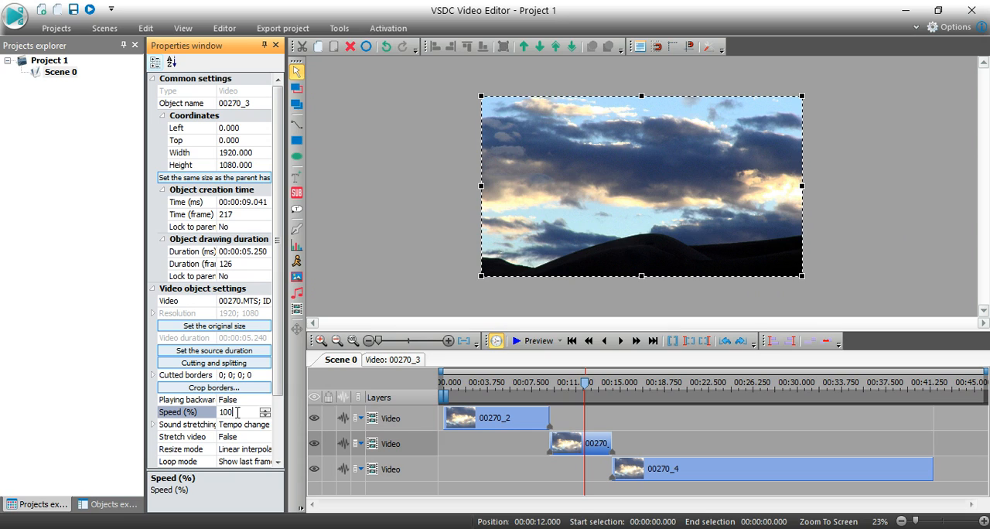
pyautogui.tripleClick(227, 412)
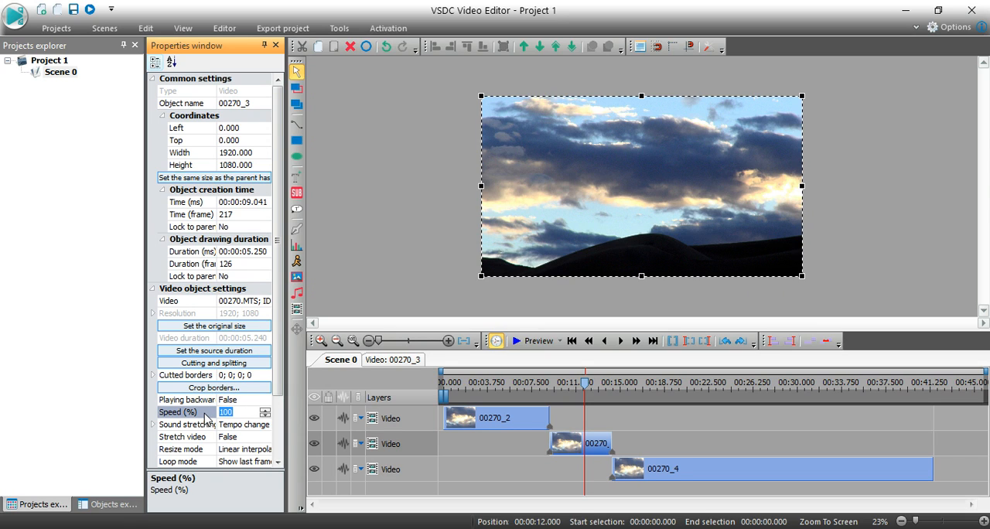
pyautogui.write('50')
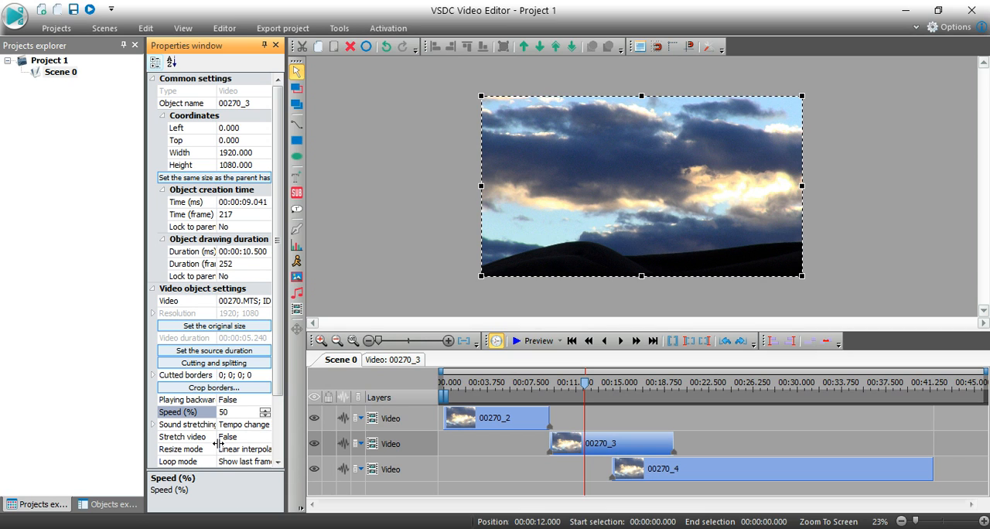
pyautogui.click(186, 460)
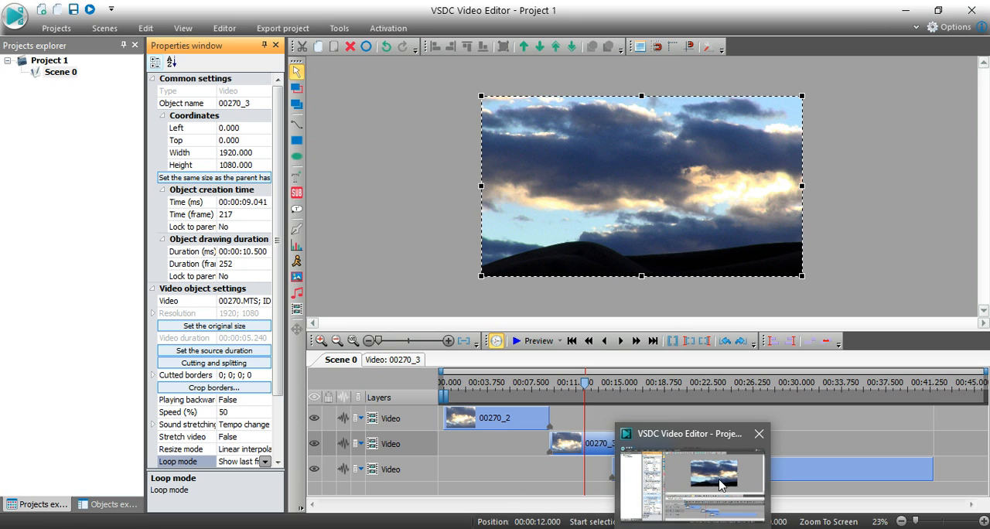
pyautogui.click(757, 433)
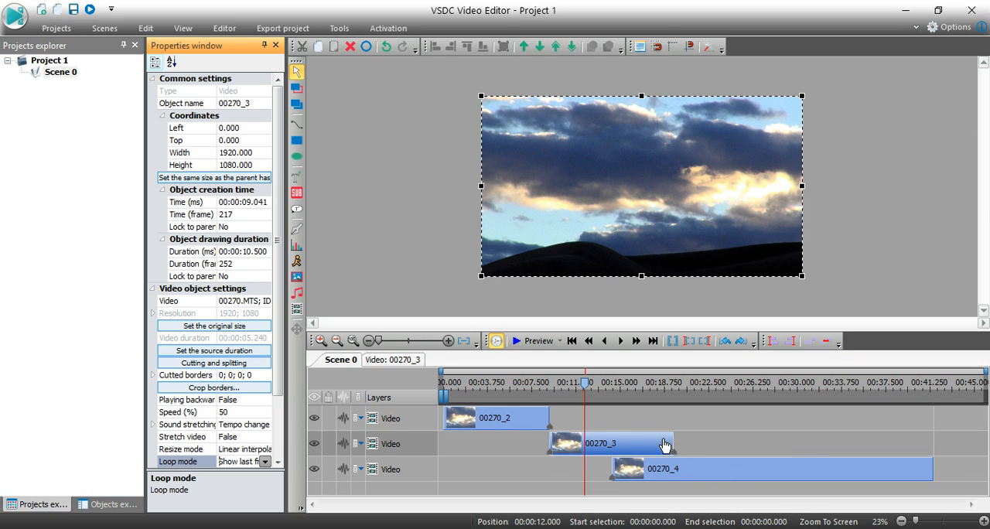
pyautogui.moveTo(702, 469)
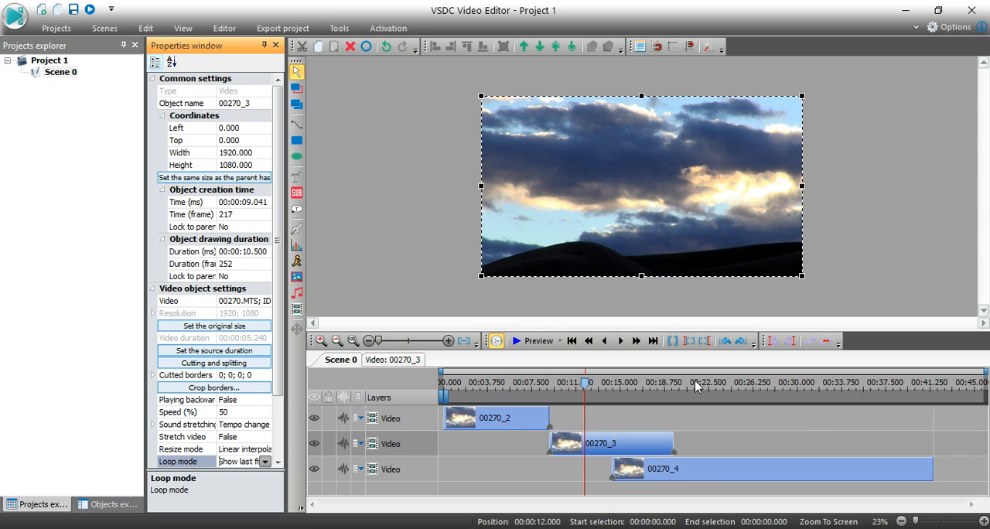
pyautogui.moveTo(683, 390)
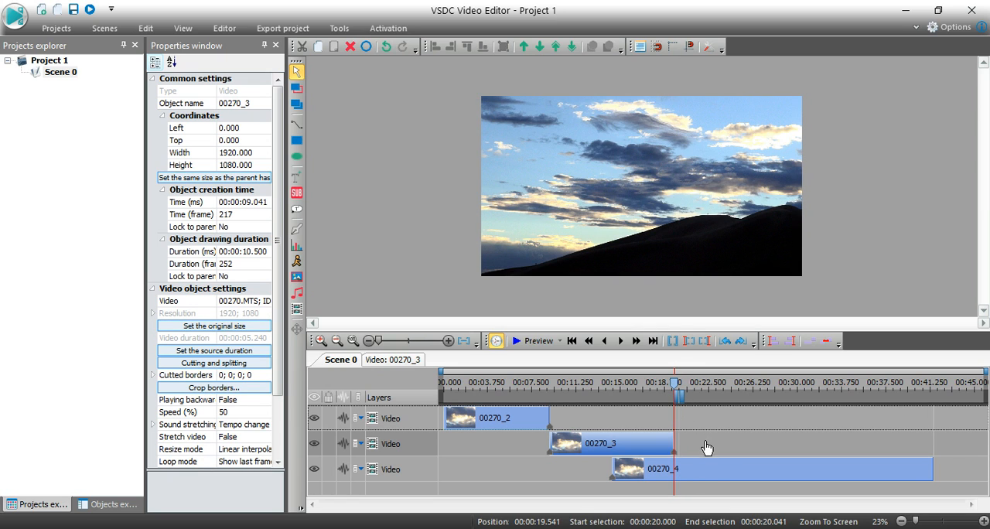
pyautogui.moveTo(711, 471)
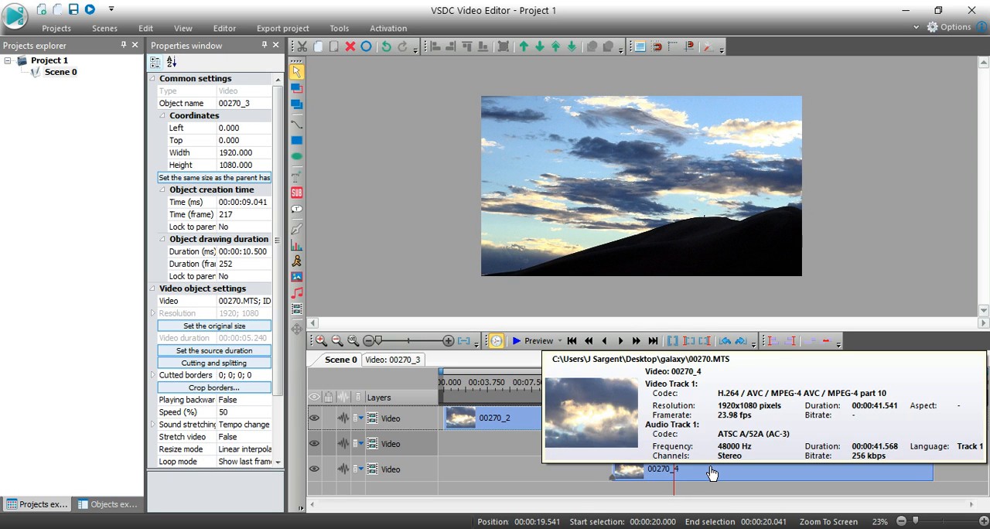
# Select clip 00270_4 so it can follow the slowed middle clip.
pyautogui.click(734, 468)
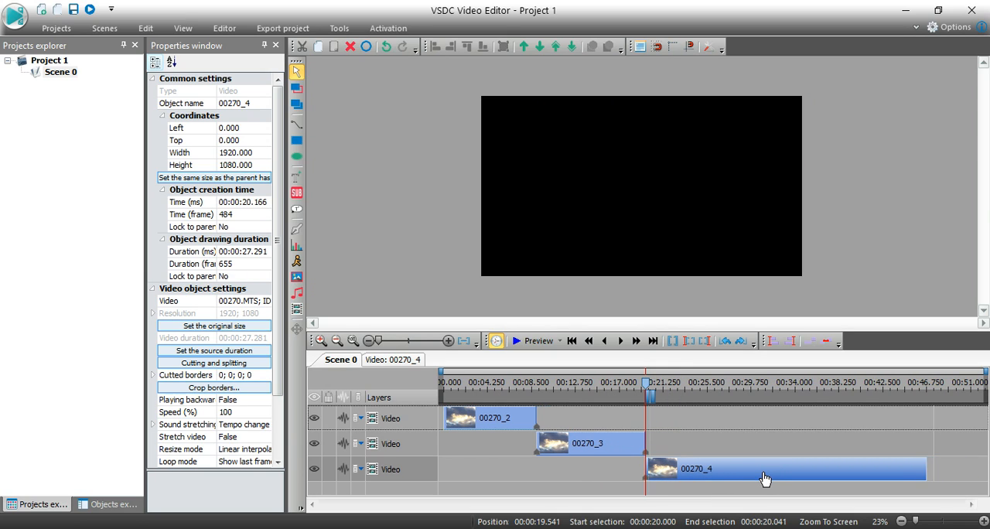
pyautogui.moveTo(765, 477)
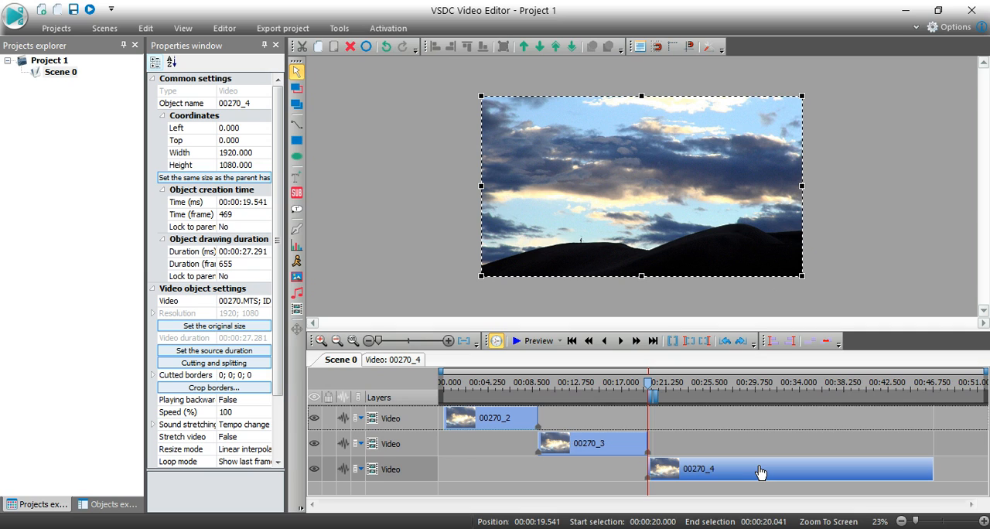
pyautogui.moveTo(572, 450)
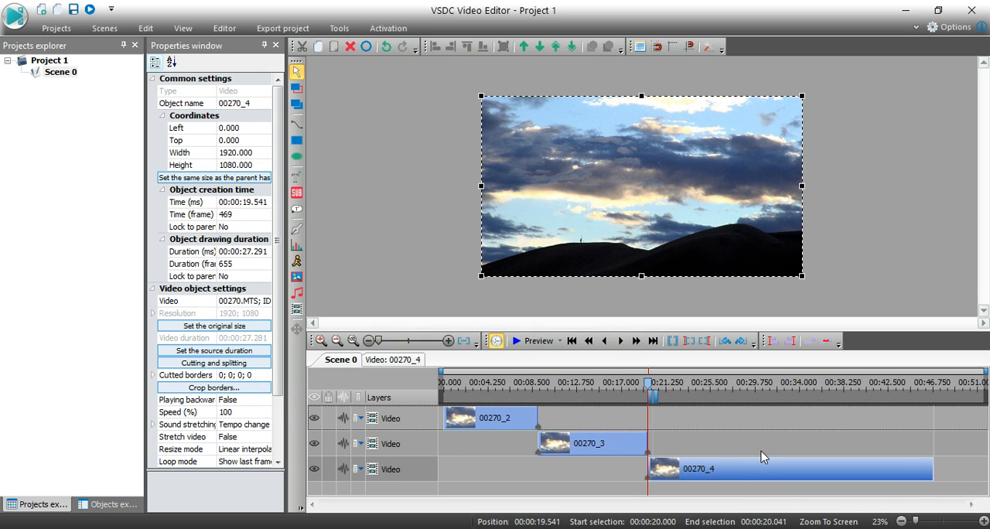
pyautogui.click(587, 443)
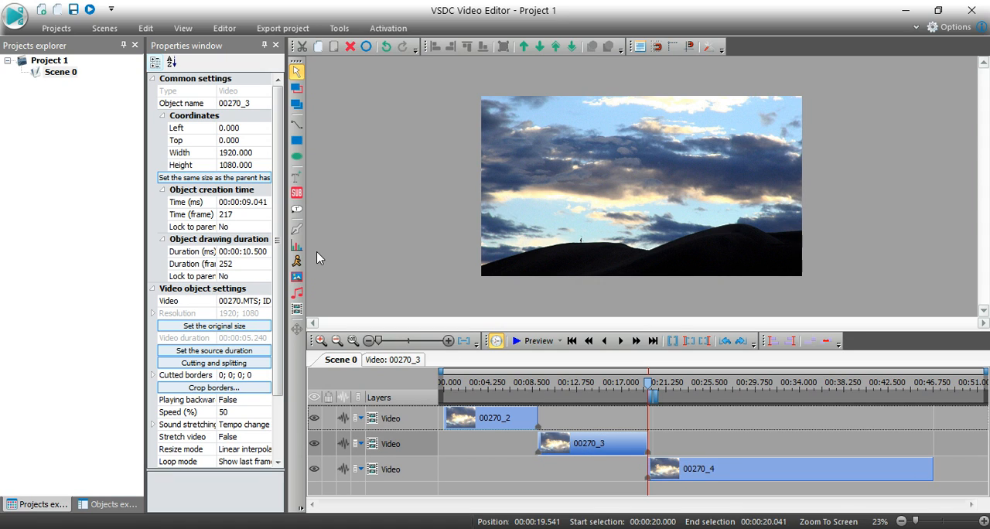
pyautogui.moveTo(243, 202)
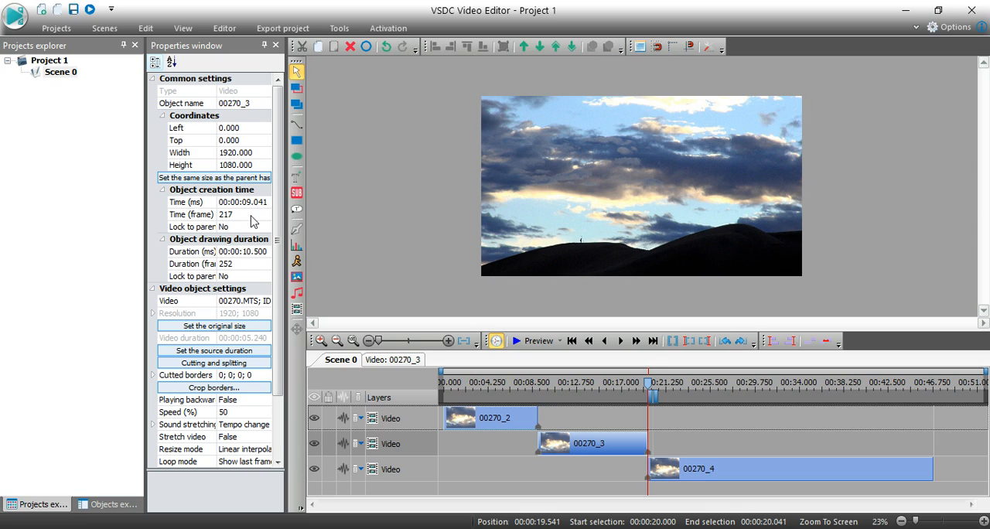
pyautogui.moveTo(247, 251)
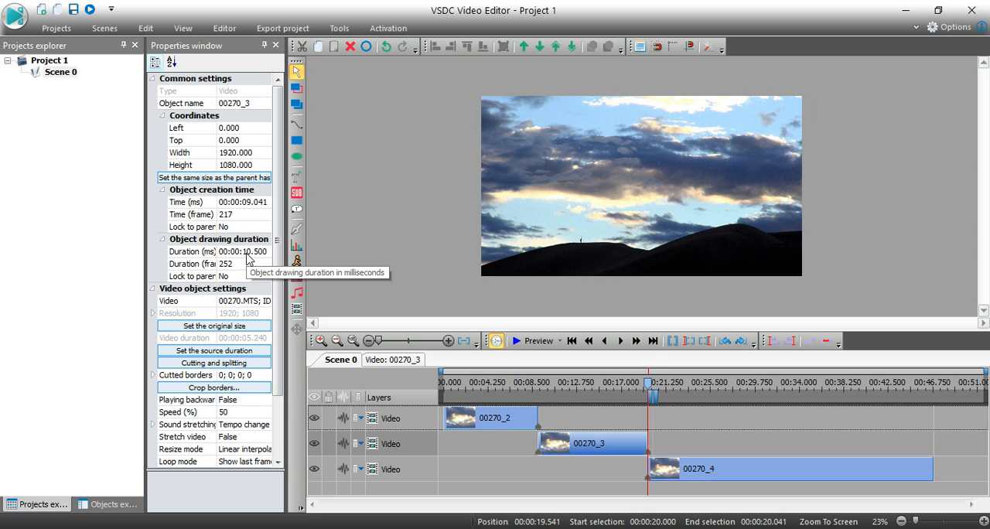
pyautogui.moveTo(262, 206)
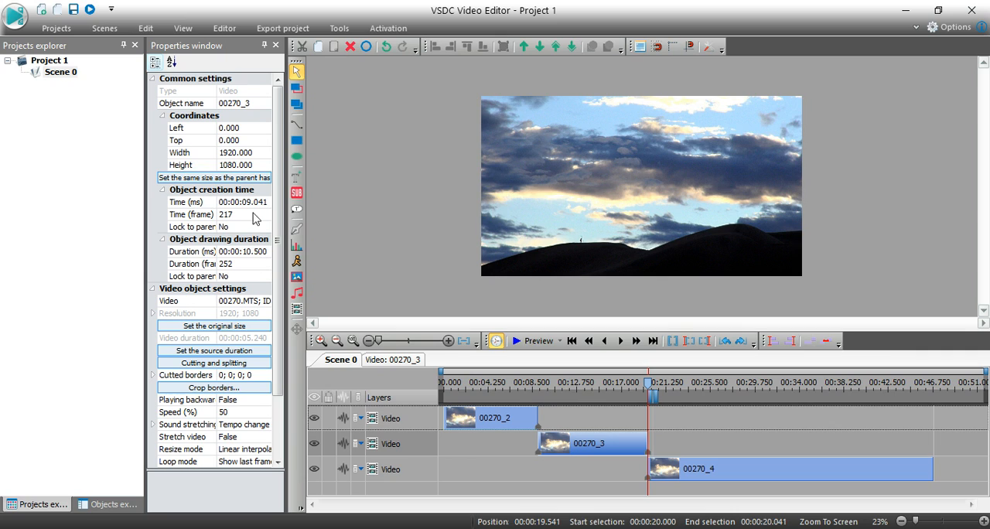
pyautogui.moveTo(255, 259)
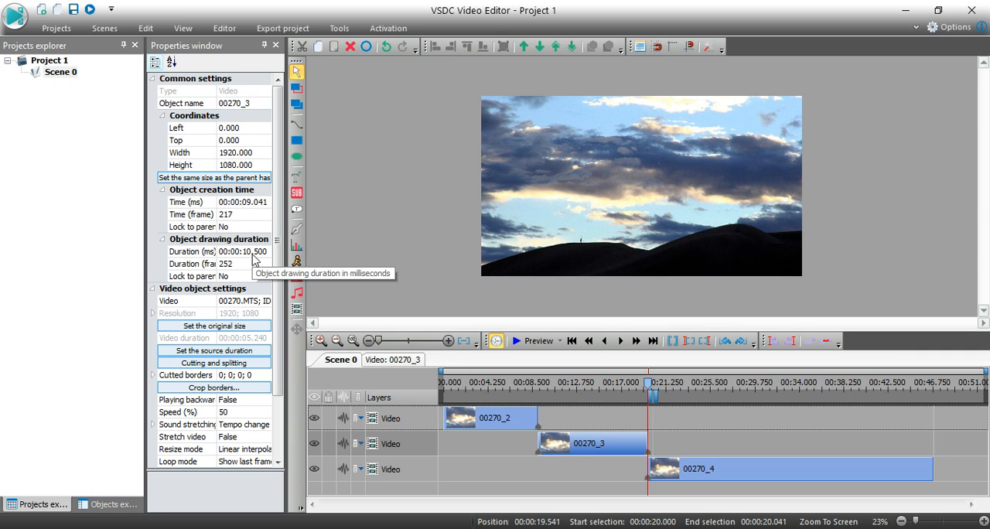
pyautogui.moveTo(662, 470)
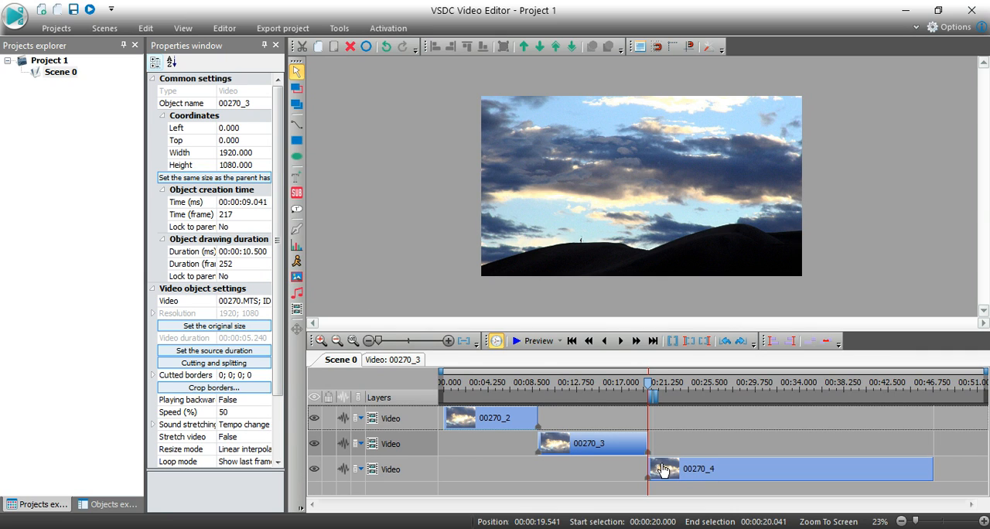
pyautogui.moveTo(662, 468)
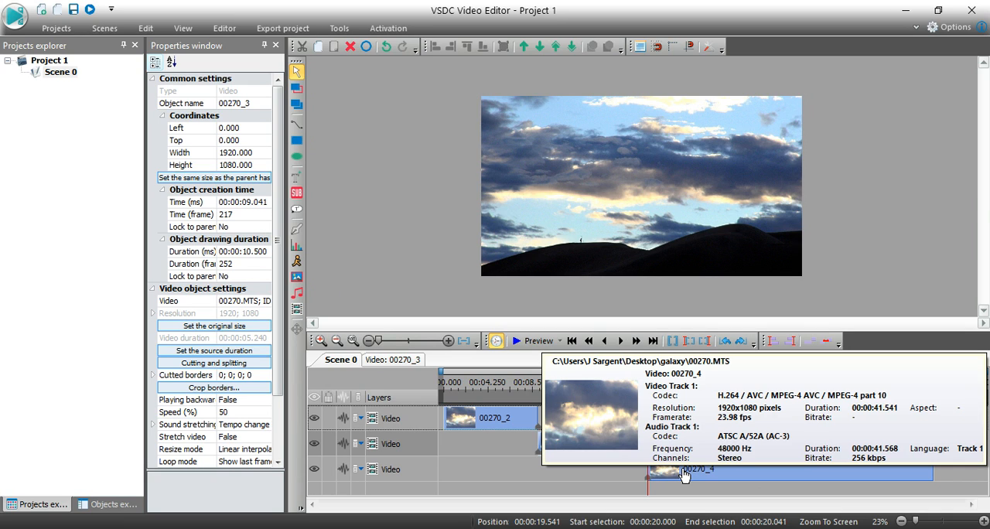
# Select clip 00270_4 to view its properties: start 19.541 s, 100% speed.
pyautogui.click(683, 472)
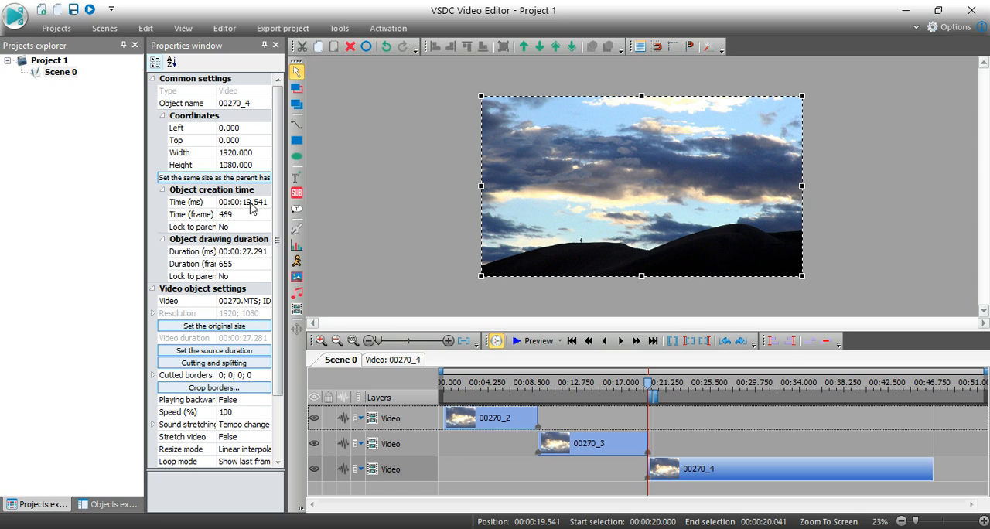
pyautogui.moveTo(259, 205)
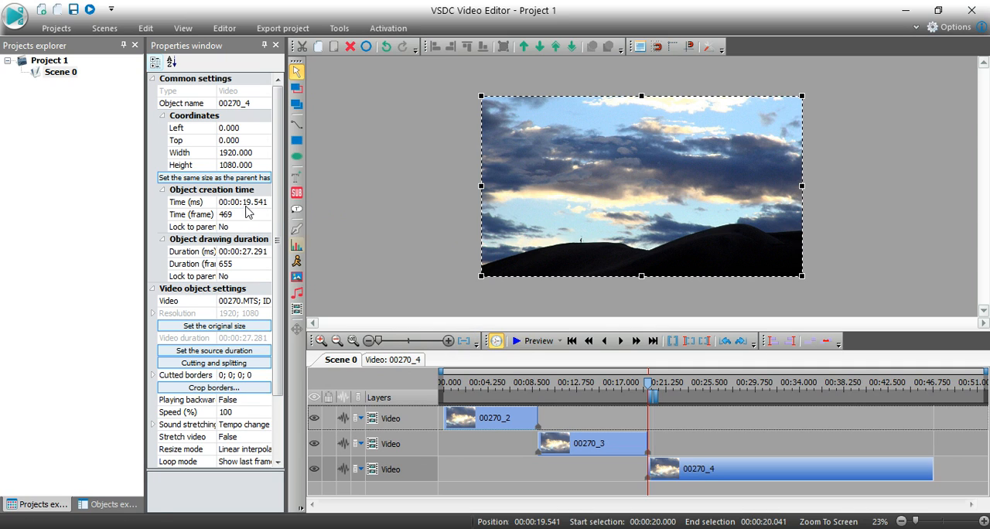
pyautogui.moveTo(259, 204)
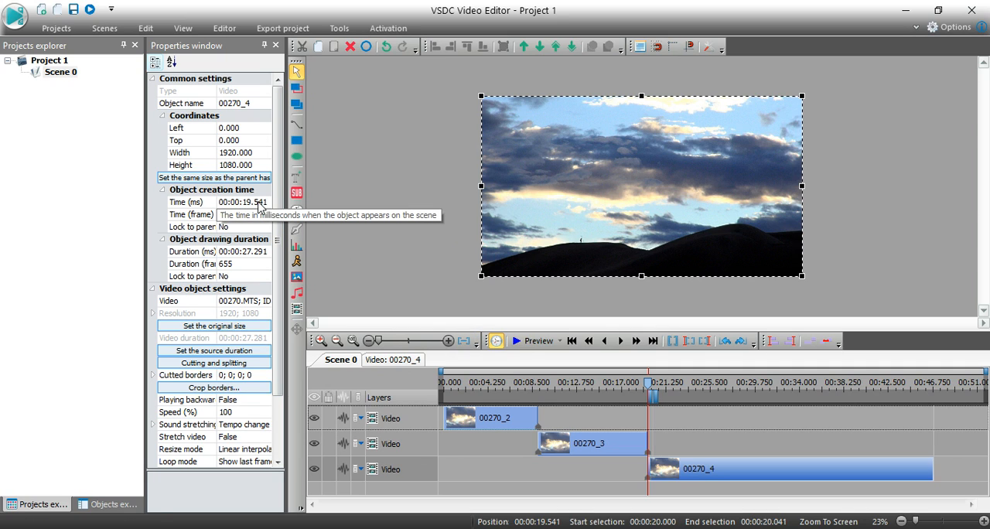
pyautogui.moveTo(521, 421)
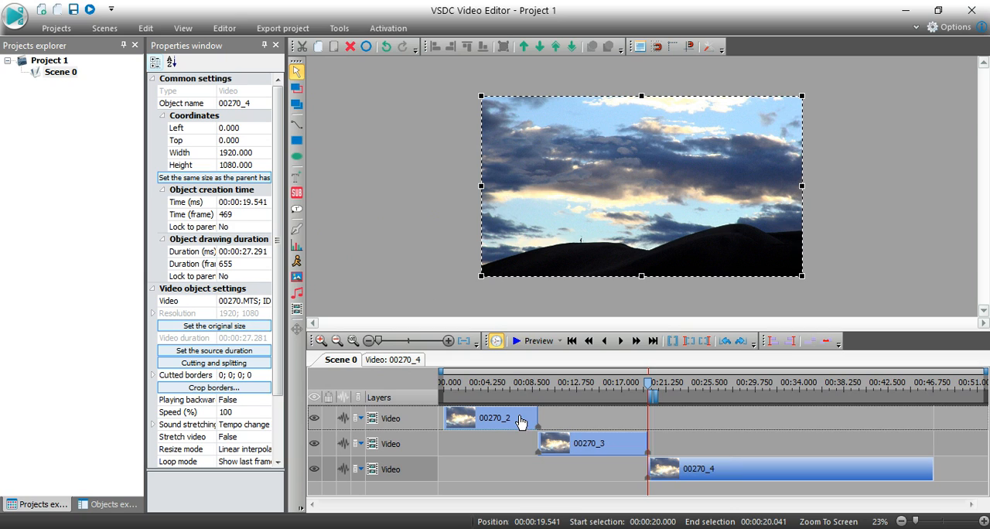
pyautogui.moveTo(665, 443)
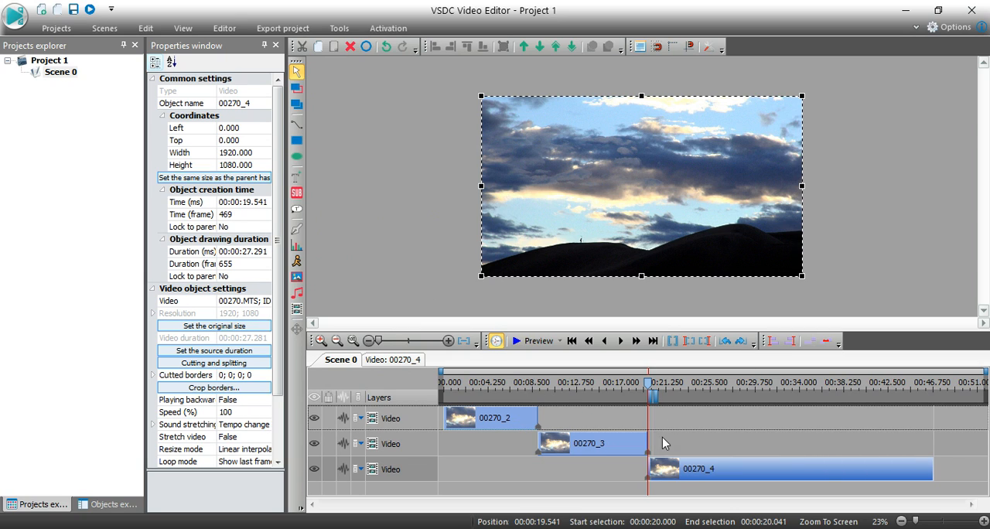
pyautogui.moveTo(624, 451)
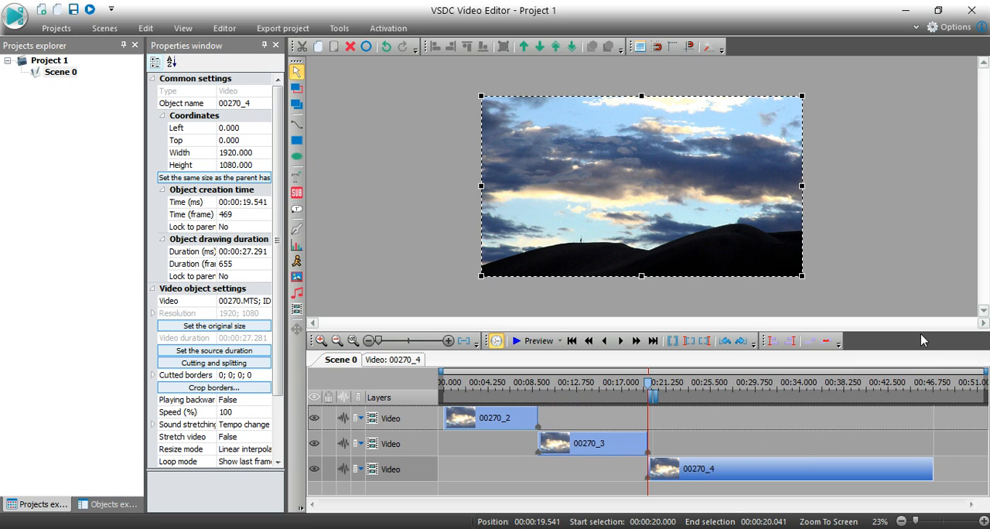
pyautogui.moveTo(957, 273)
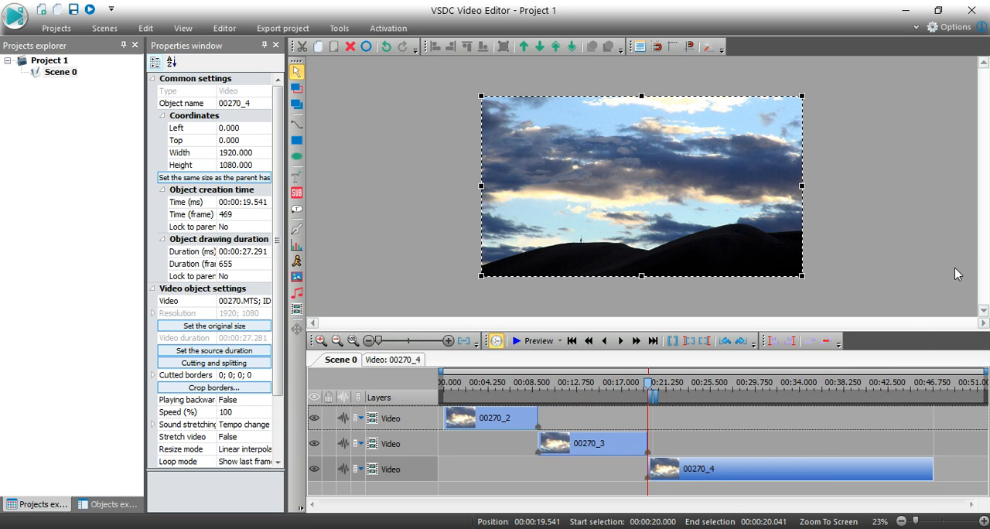
pyautogui.moveTo(536, 341)
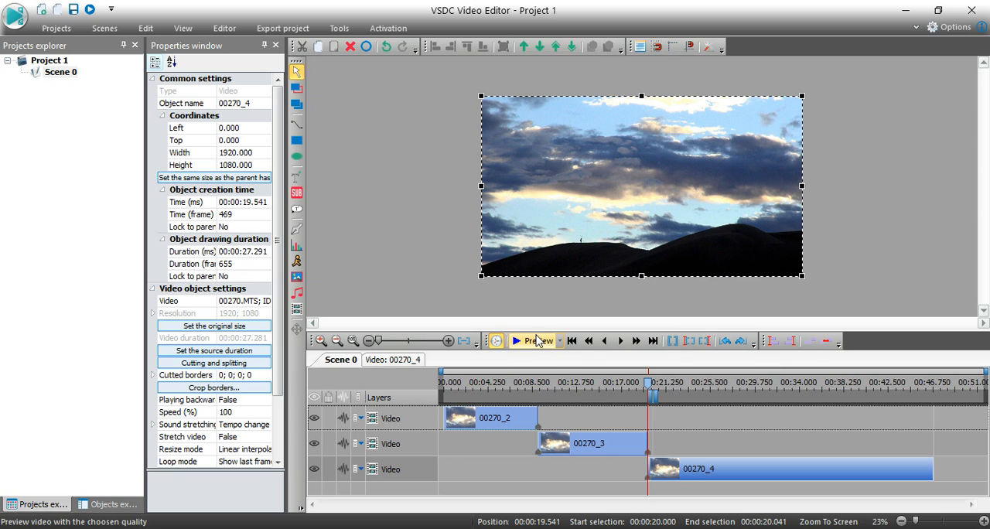
pyautogui.moveTo(638, 389)
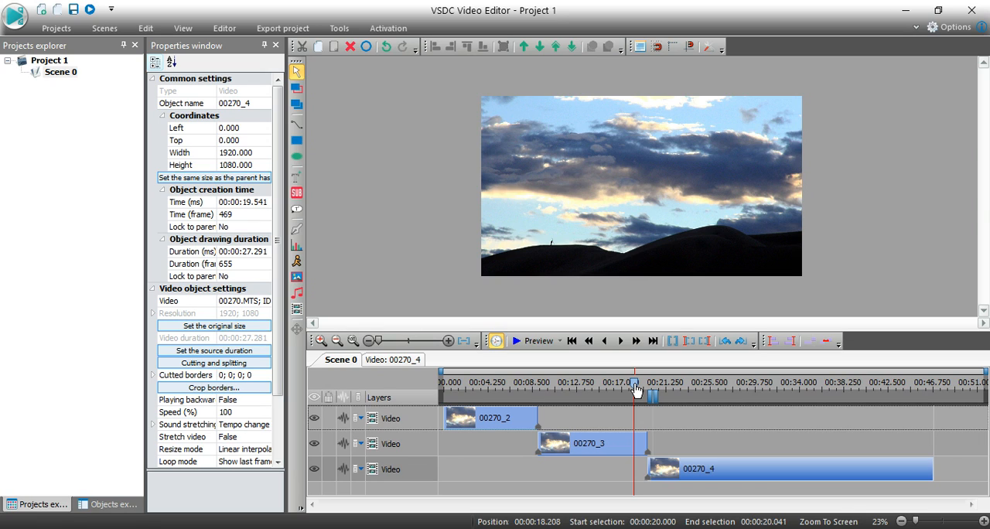
pyautogui.moveTo(748, 429)
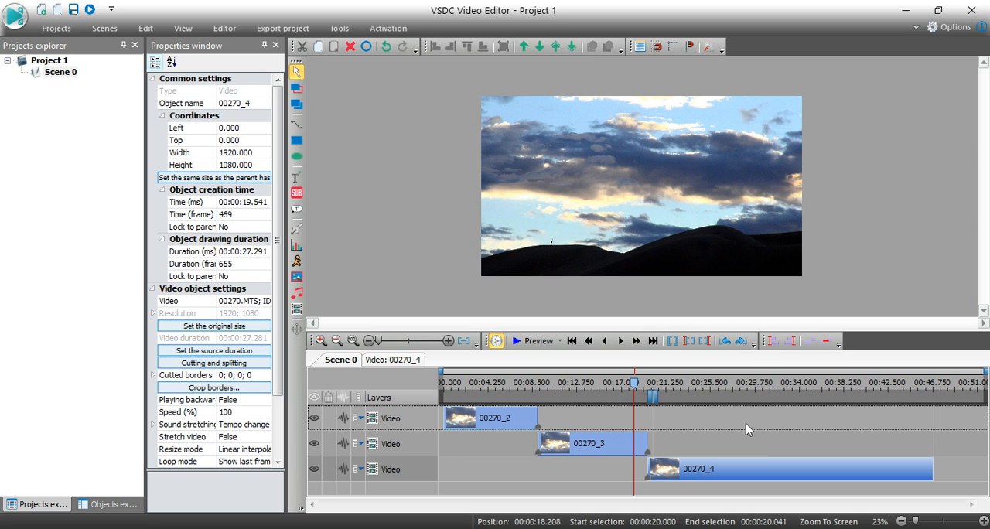
pyautogui.moveTo(906, 266)
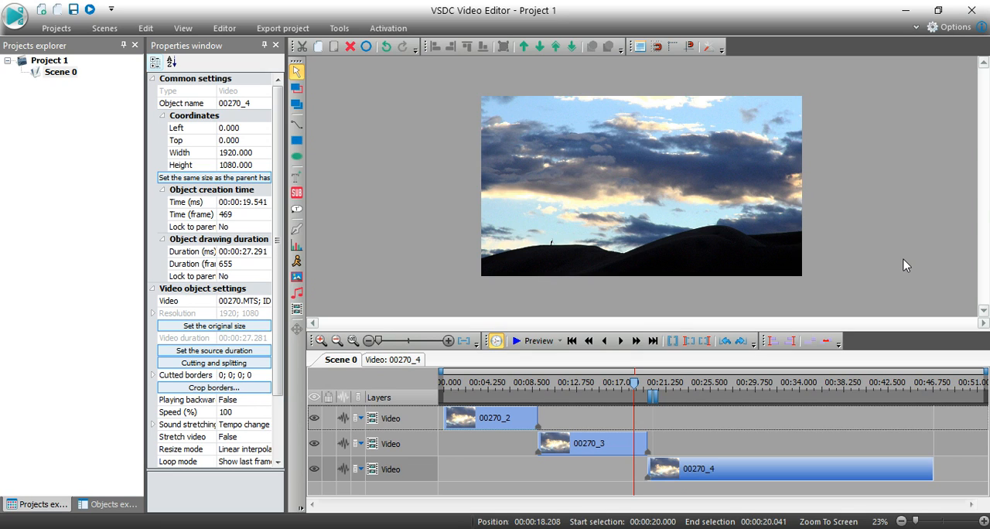
pyautogui.moveTo(715, 441)
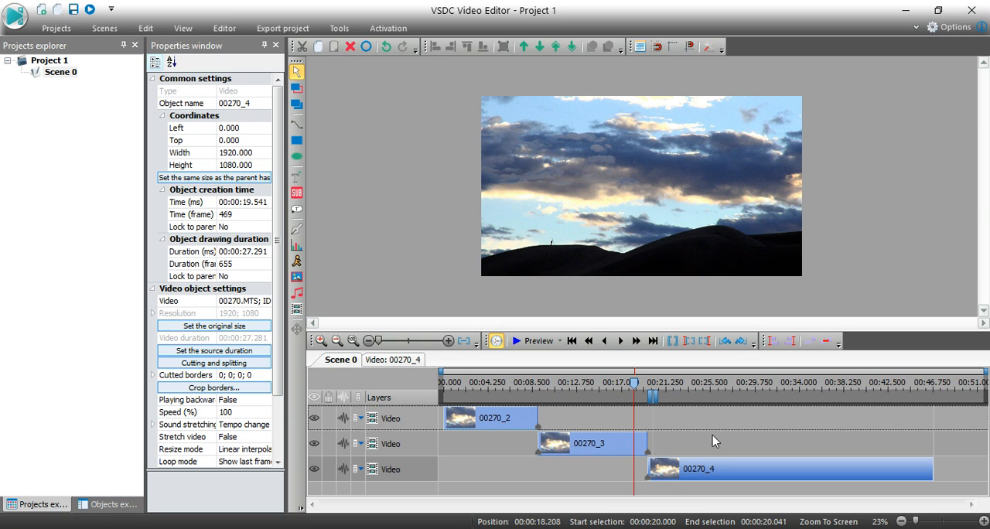
pyautogui.moveTo(568, 453)
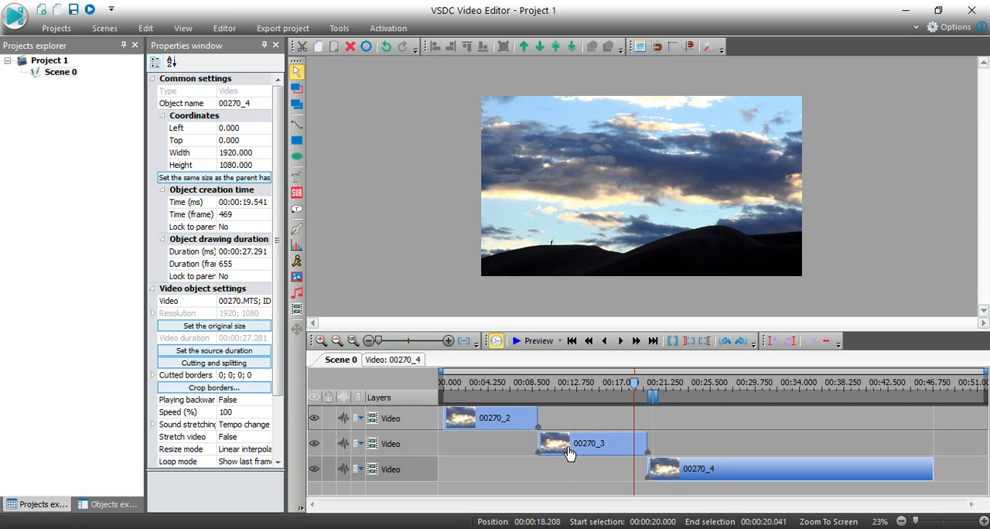
pyautogui.moveTo(568, 452)
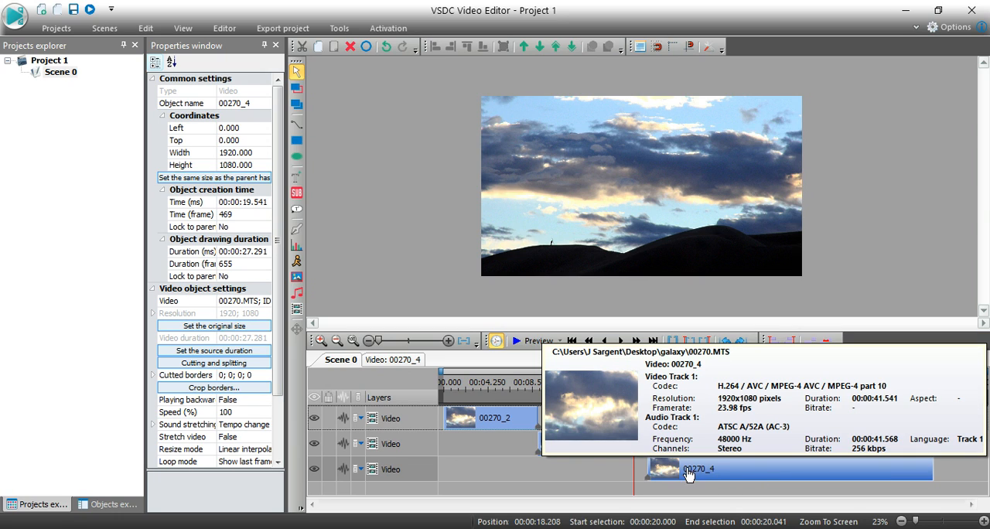
pyautogui.moveTo(712, 471)
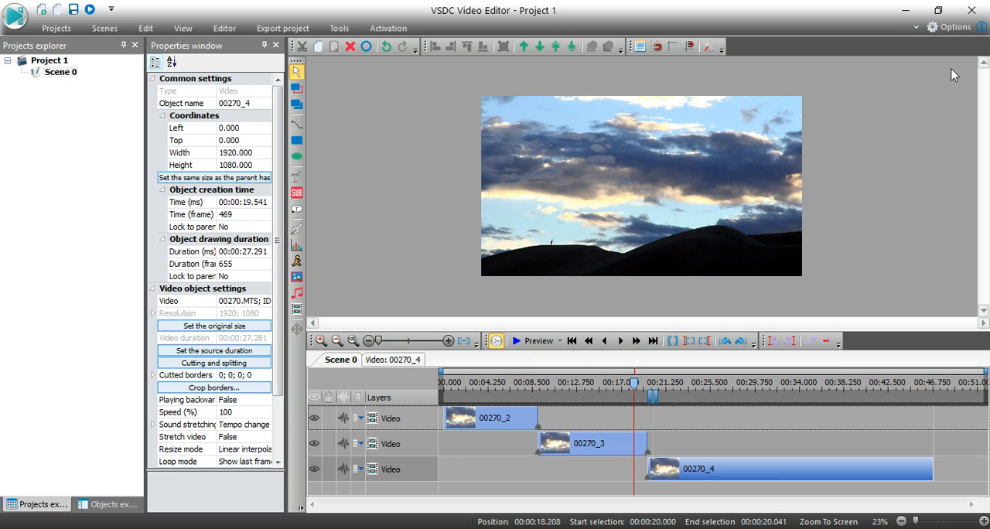
pyautogui.moveTo(726, 93)
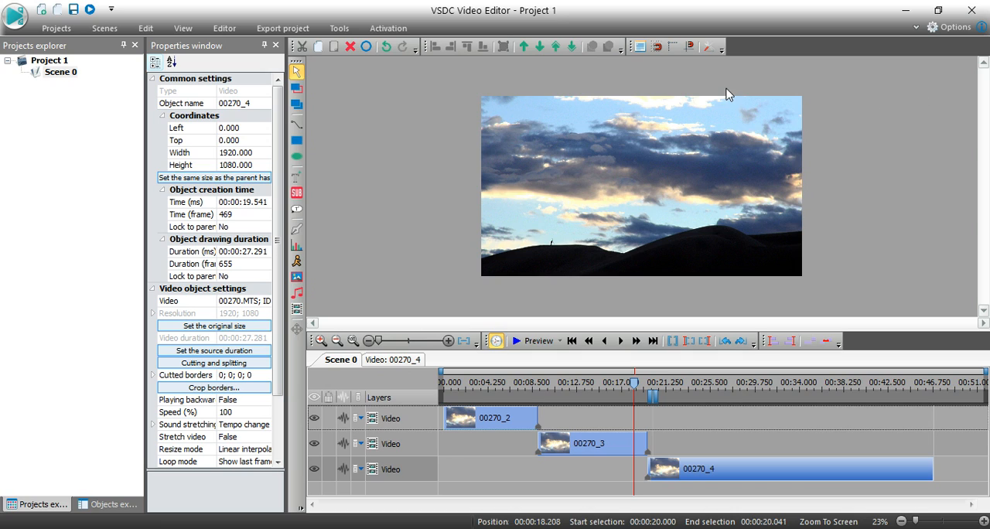
pyautogui.moveTo(808, 487)
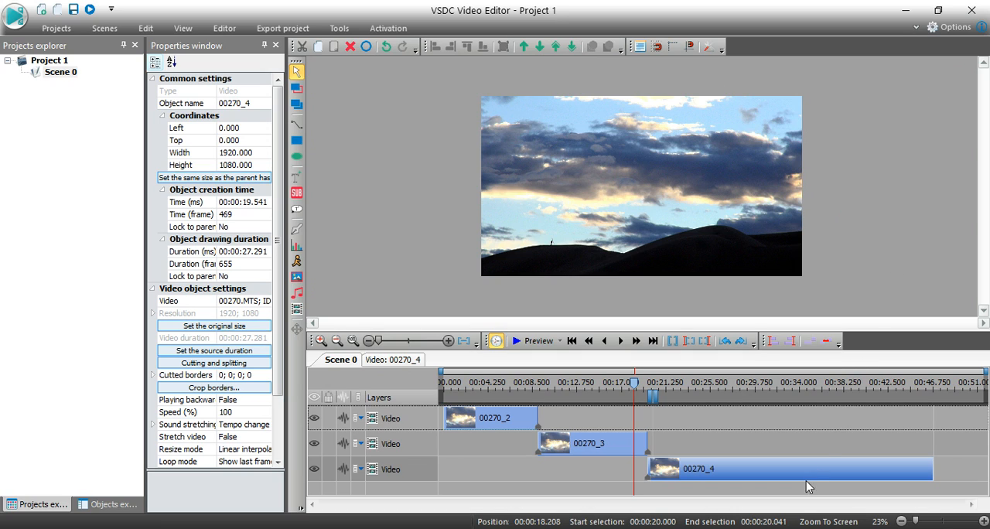